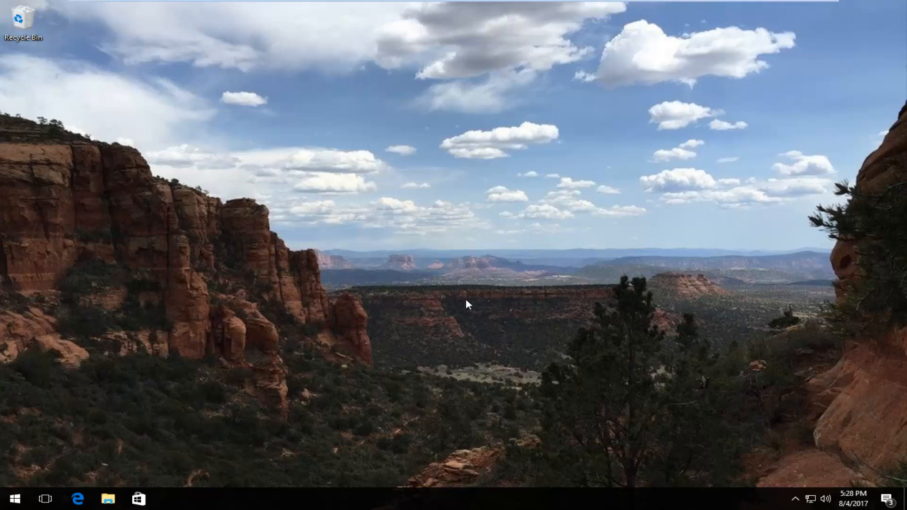
pyautogui.moveTo(432, 259)
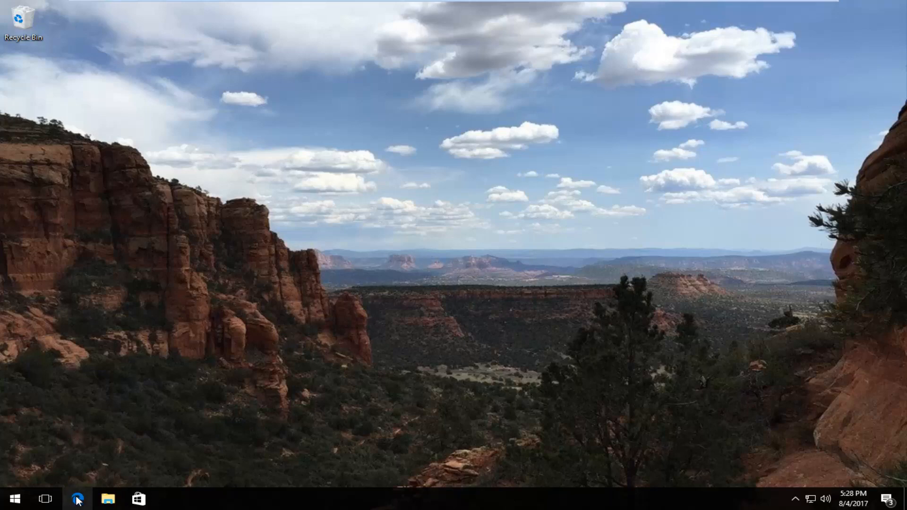
# - Launch the browser and run a Google search for "binkw32.dll download"
pyautogui.click(77, 499)
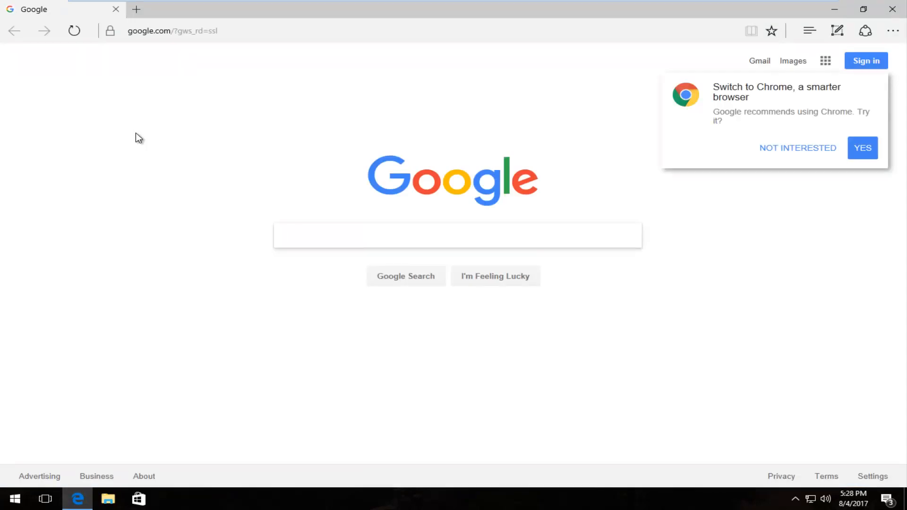
pyautogui.write('binkw32.d')
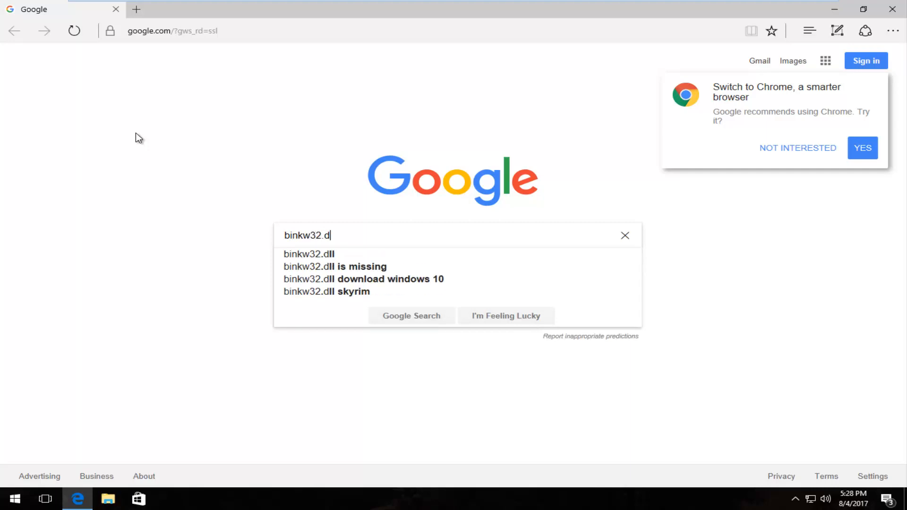
pyautogui.write('ll down')
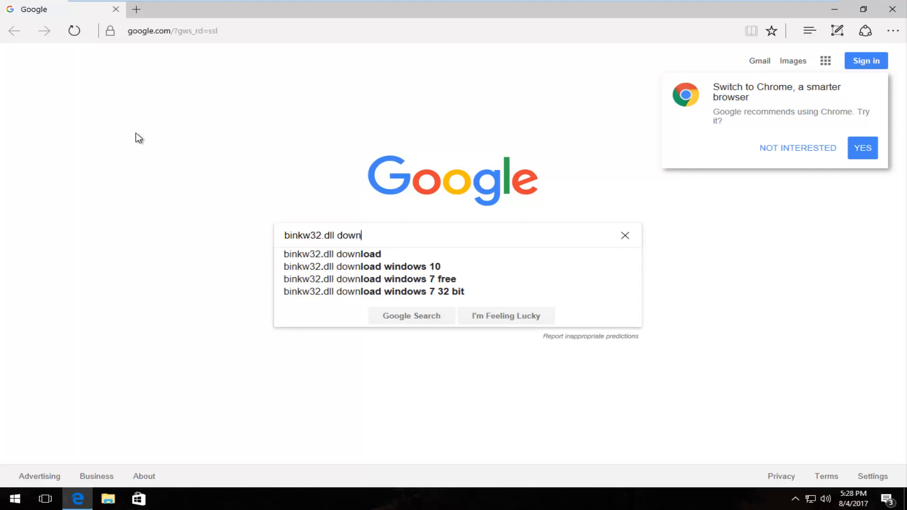
pyautogui.click(332, 253)
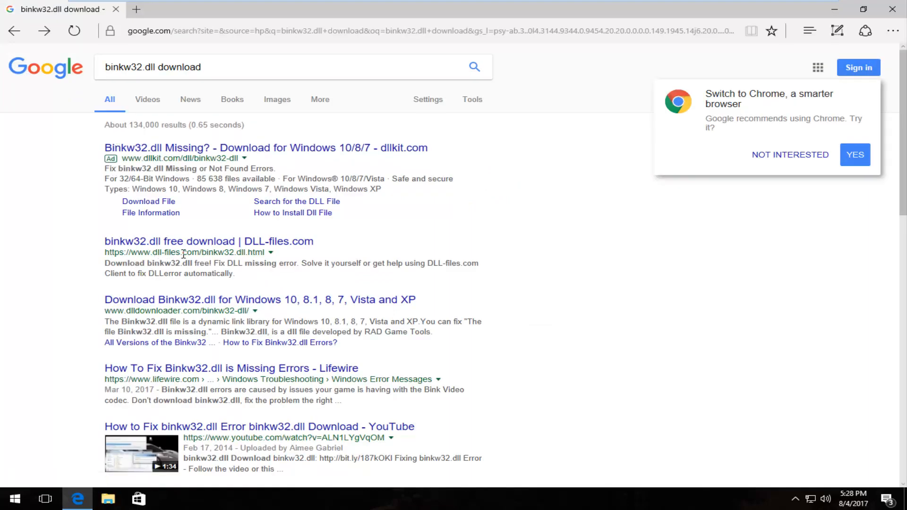
pyautogui.moveTo(62, 269)
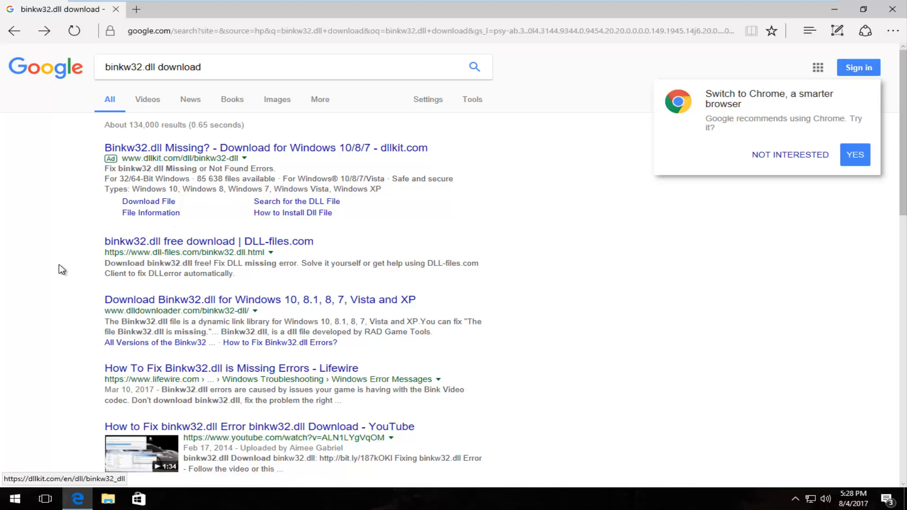
pyautogui.moveTo(116, 305)
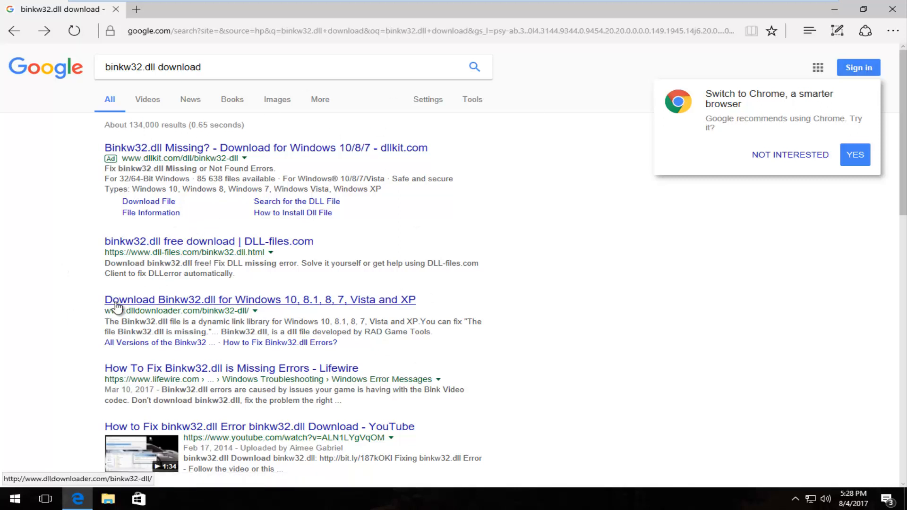
pyautogui.moveTo(144, 241)
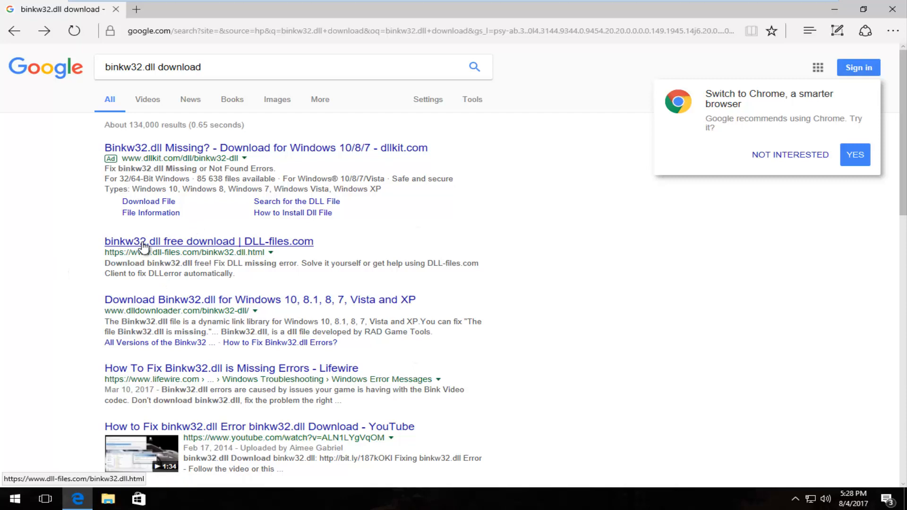
# - Go to the DLL-files.com binkw32.dll page and review its 19 available 32-bit versions
pyautogui.click(209, 241)
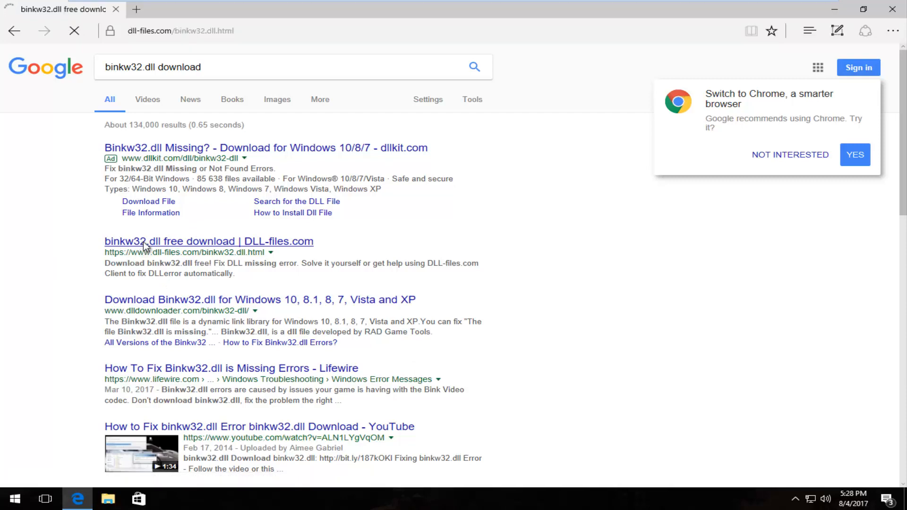
pyautogui.click(209, 241)
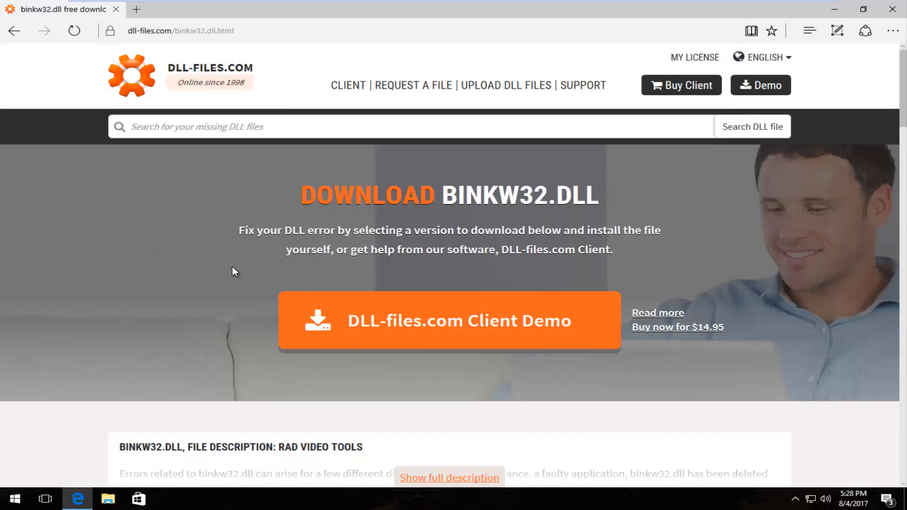
pyautogui.scroll(-3)
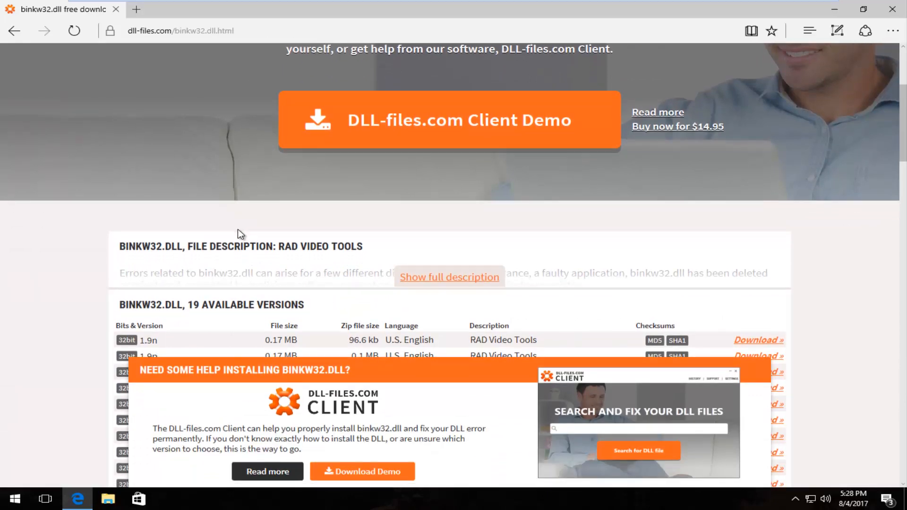
pyautogui.scroll(-3)
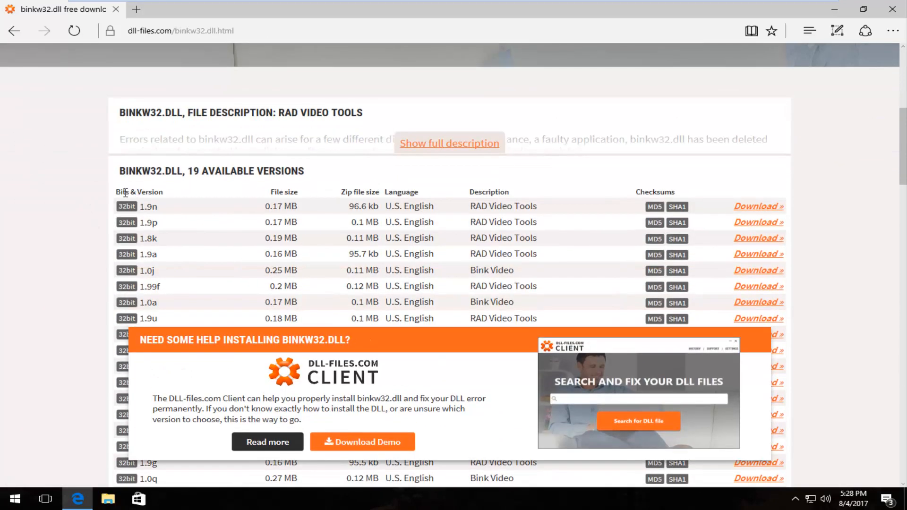
pyautogui.scroll(-3)
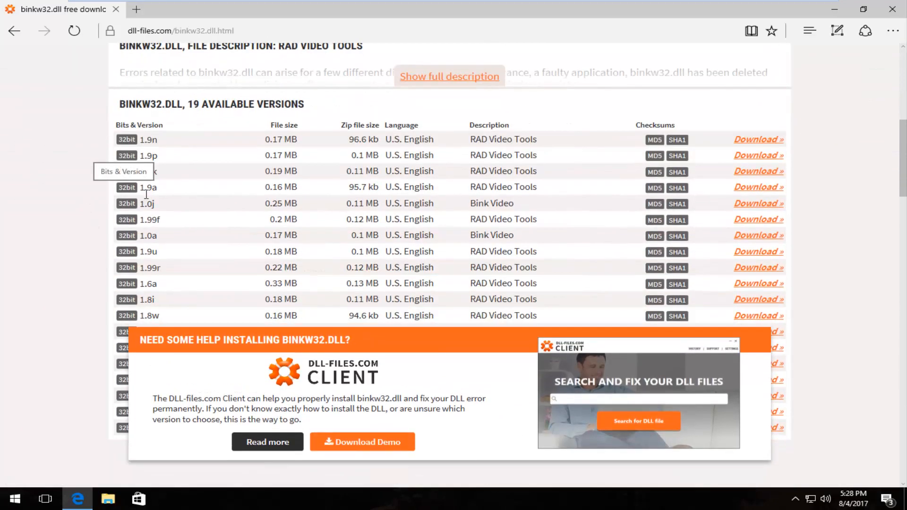
pyautogui.scroll(3)
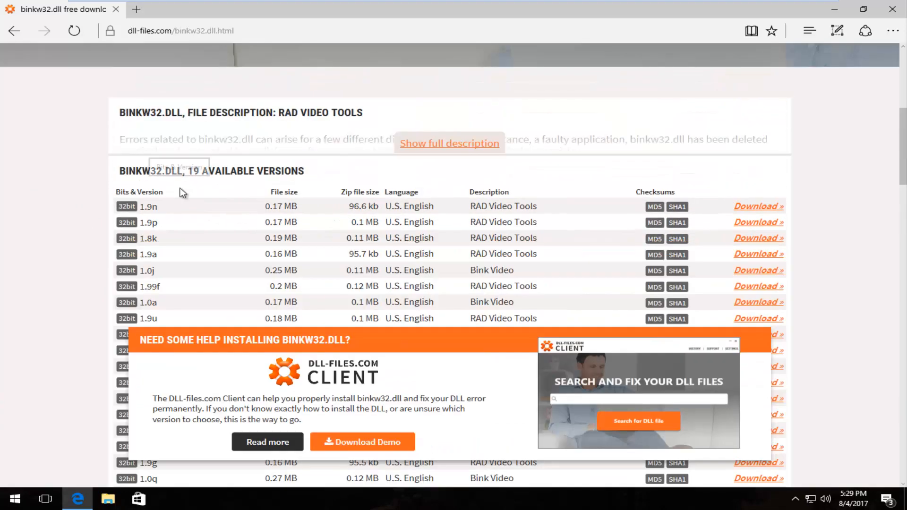
pyautogui.moveTo(104, 196)
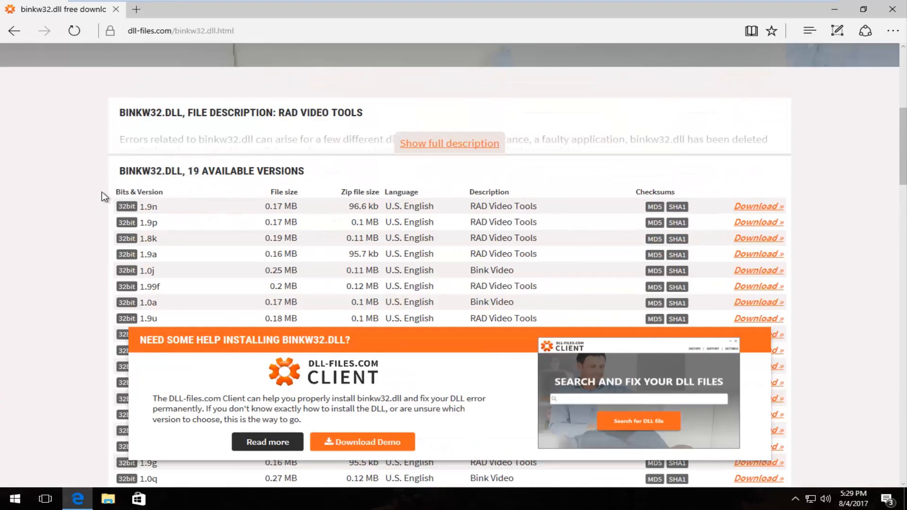
pyautogui.scroll(-3)
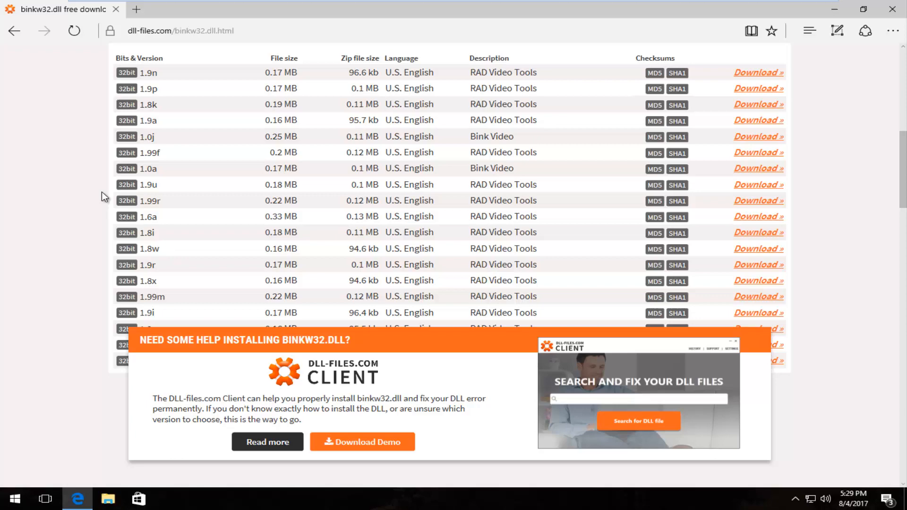
pyautogui.scroll(3)
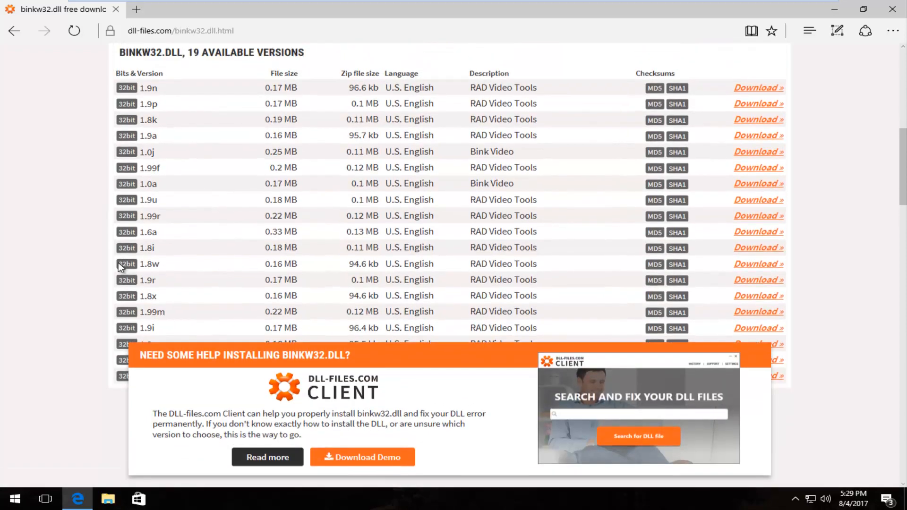
pyautogui.scroll(3)
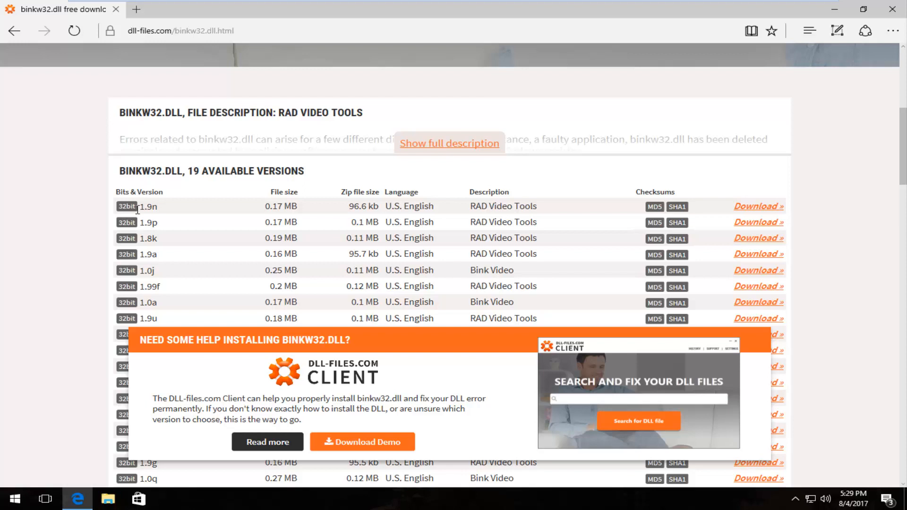
pyautogui.moveTo(156, 223)
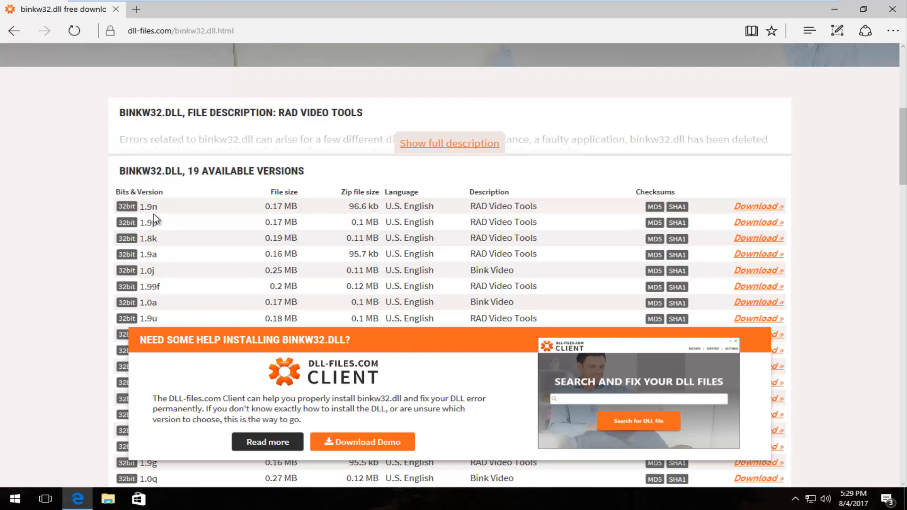
pyautogui.moveTo(175, 210)
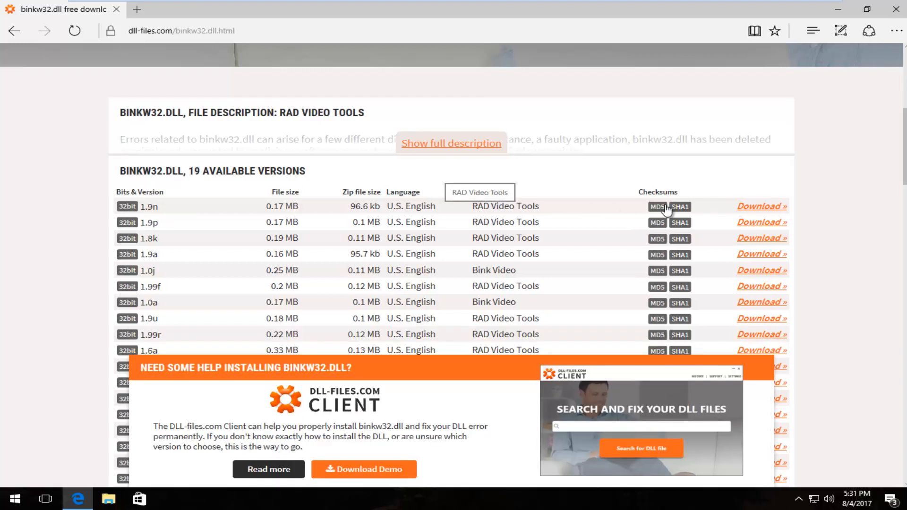
pyautogui.moveTo(760, 206)
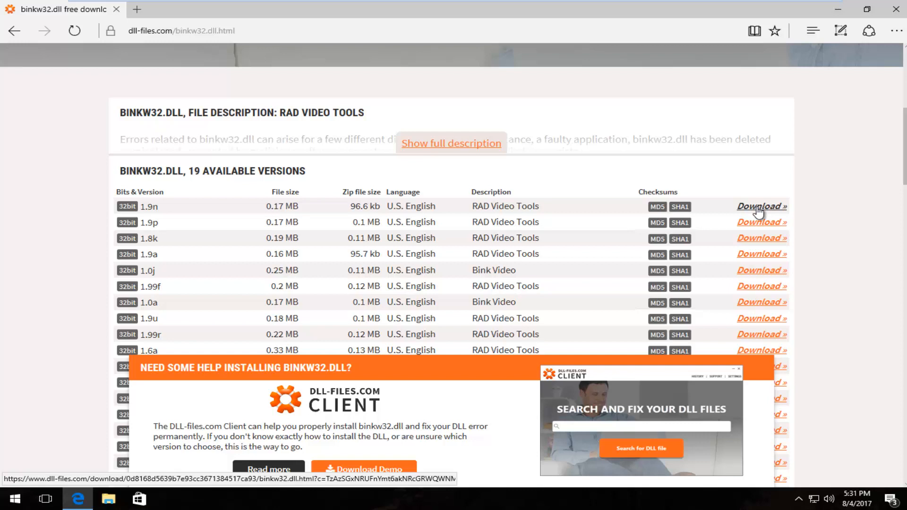
# - Download binkw32.dll version 1.9n as binkw32.zip and show it in its Downloads folder
pyautogui.click(760, 206)
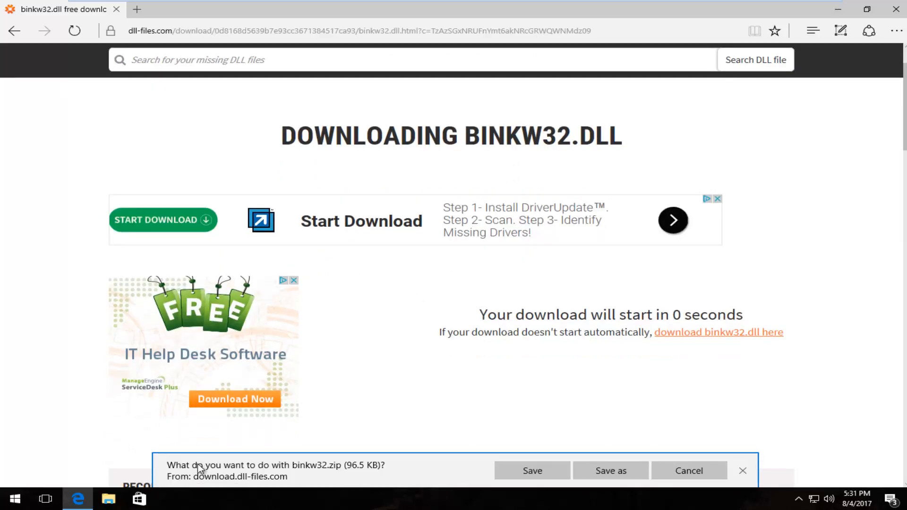
pyautogui.moveTo(474, 485)
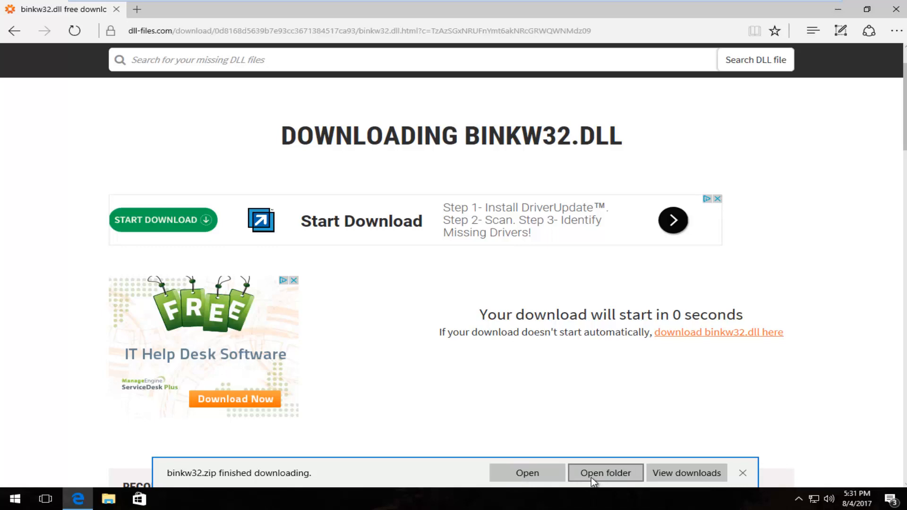
pyautogui.click(605, 473)
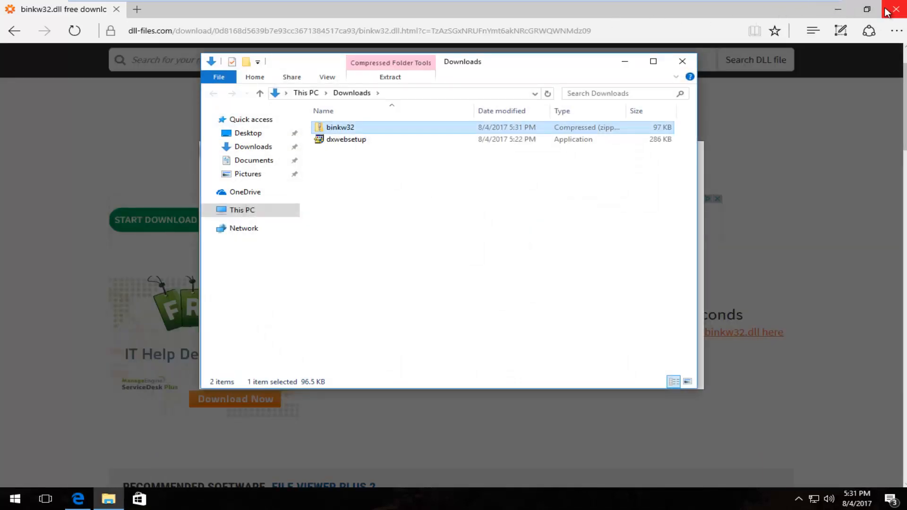
# - Close Microsoft Edge, leaving the Downloads folder with binkw32 and dxwebsetup in File Explorer
pyautogui.click(897, 10)
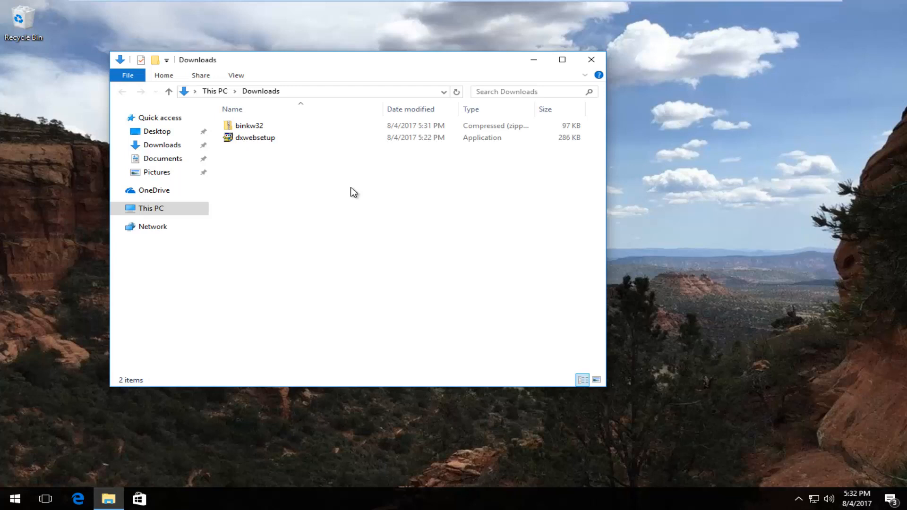
pyautogui.moveTo(357, 142)
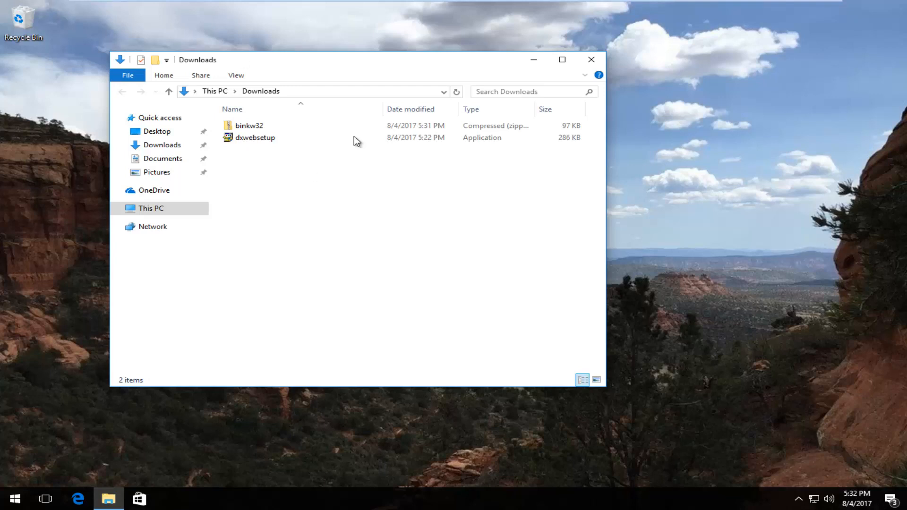
pyautogui.moveTo(356, 333)
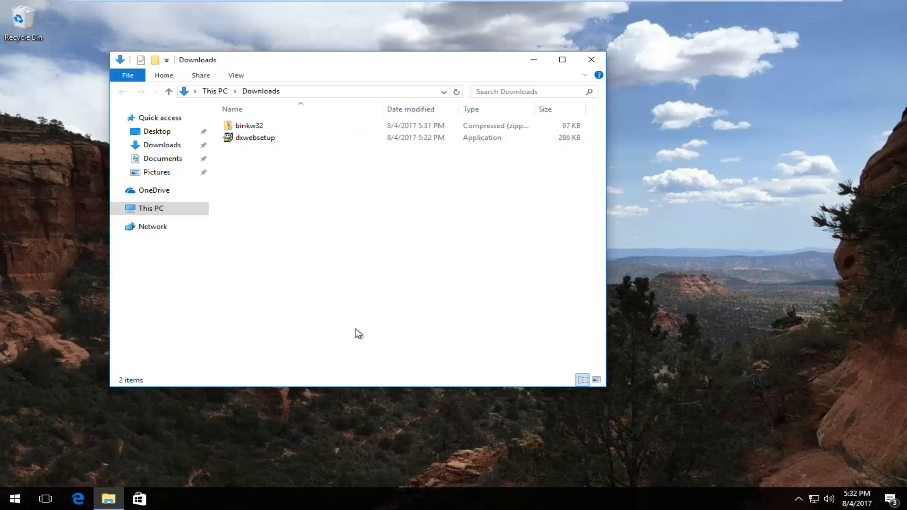
pyautogui.moveTo(350, 329)
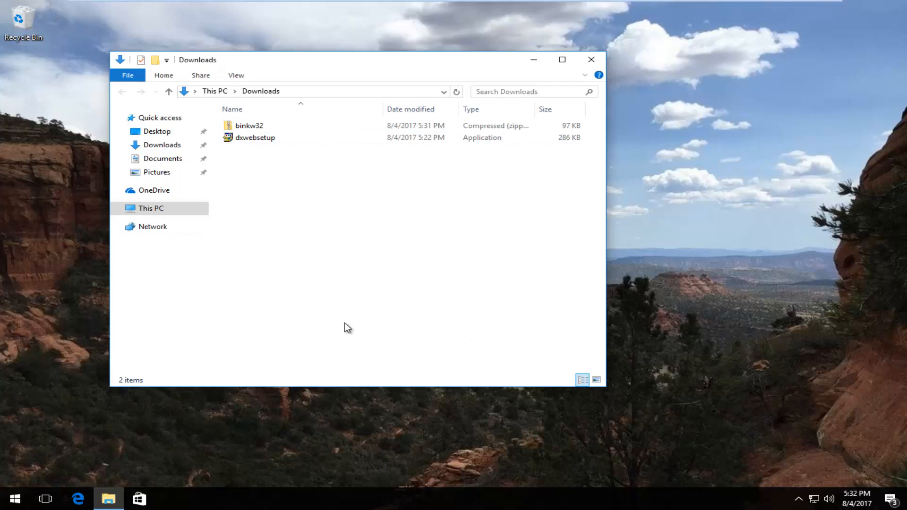
pyautogui.moveTo(311, 194)
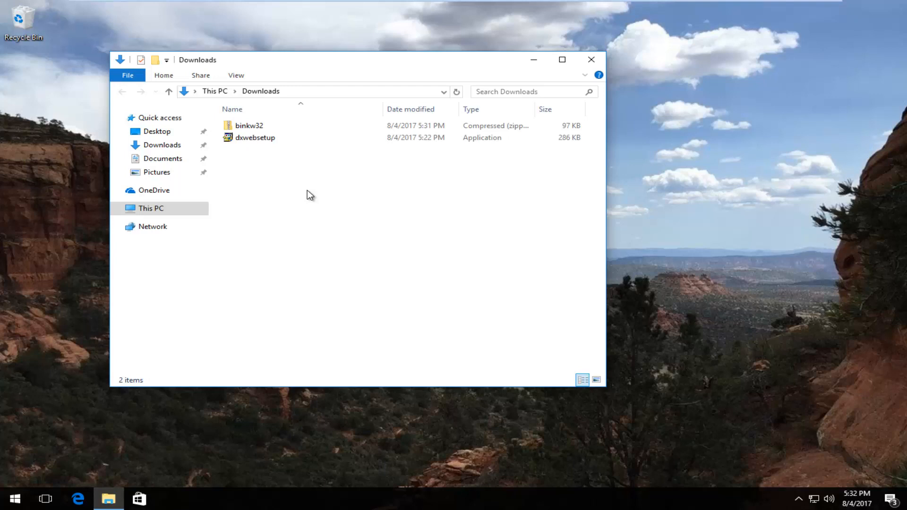
pyautogui.moveTo(299, 187)
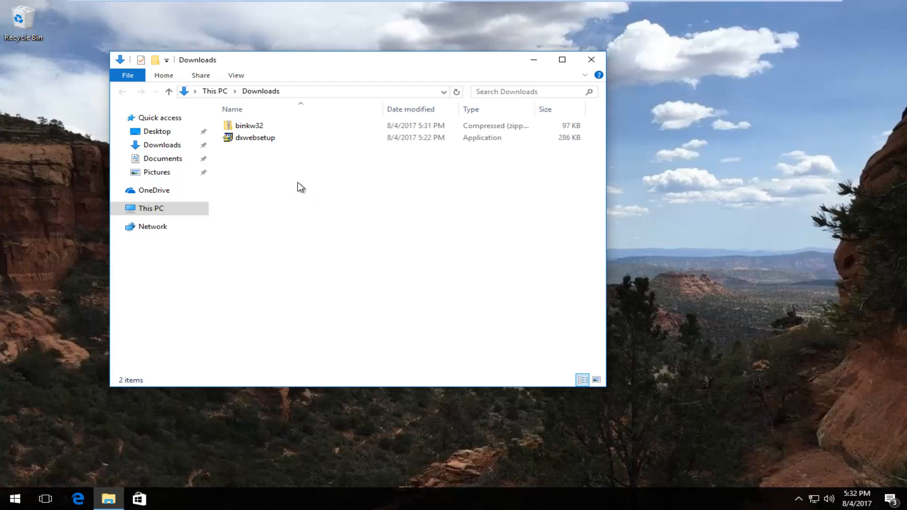
pyautogui.moveTo(283, 200)
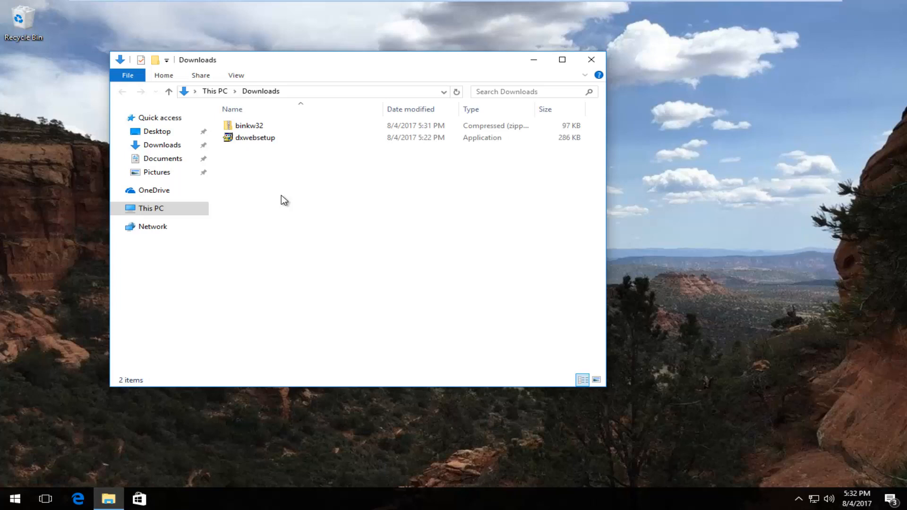
# - View the binkw32 zip's contents, binkw32.dll and README, then bring up the Start menu
pyautogui.click(249, 126)
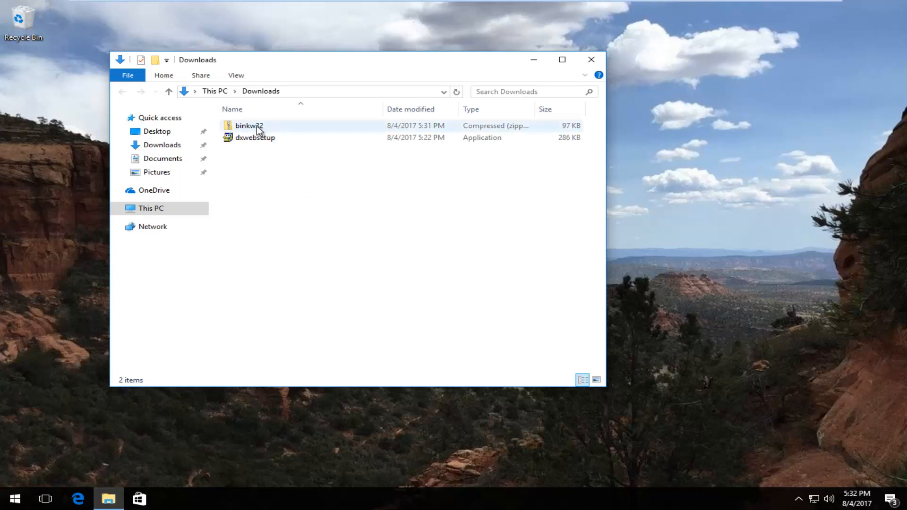
pyautogui.moveTo(253, 137)
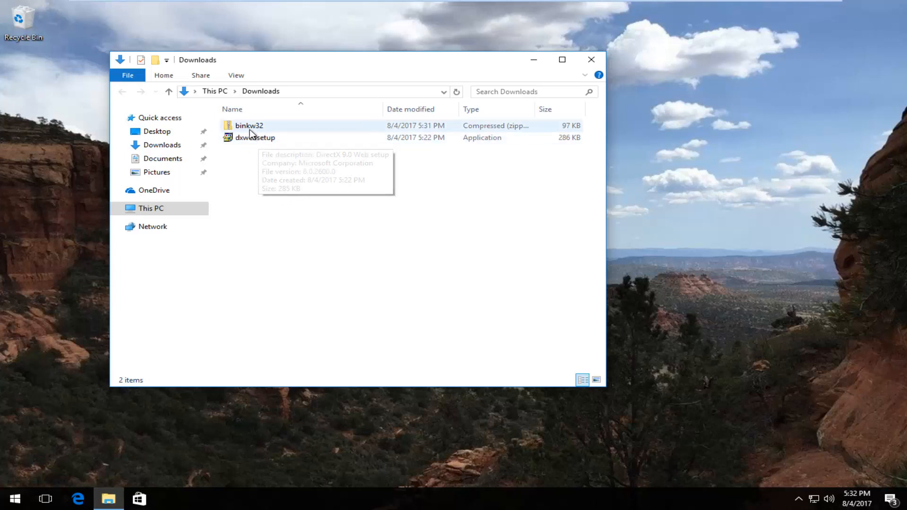
pyautogui.moveTo(499, 131)
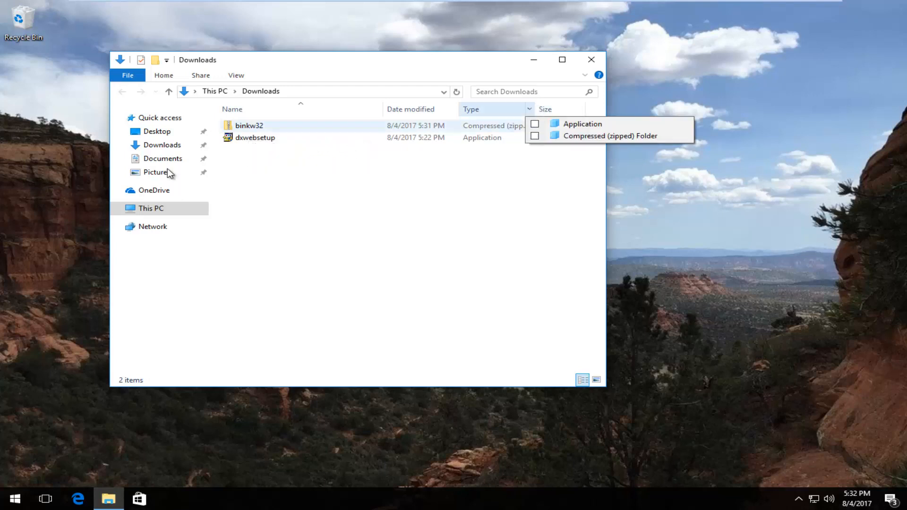
pyautogui.doubleClick(249, 126)
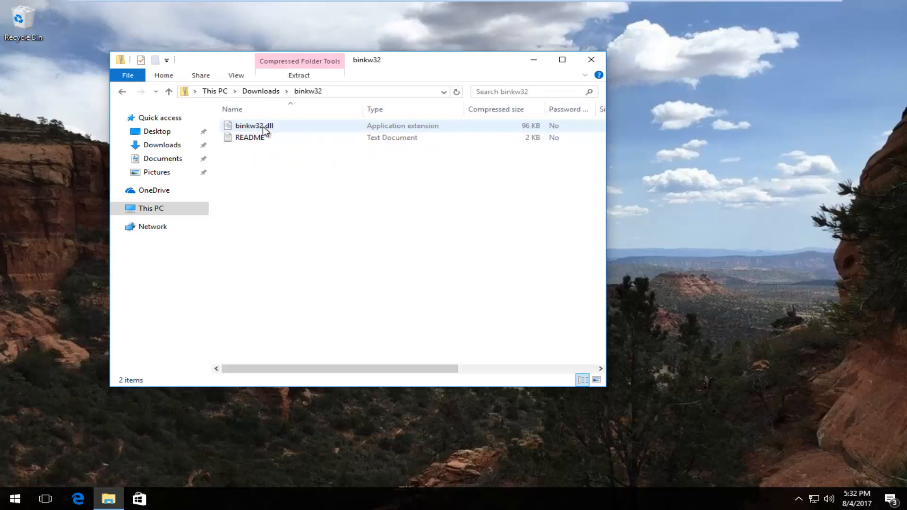
pyautogui.moveTo(280, 130)
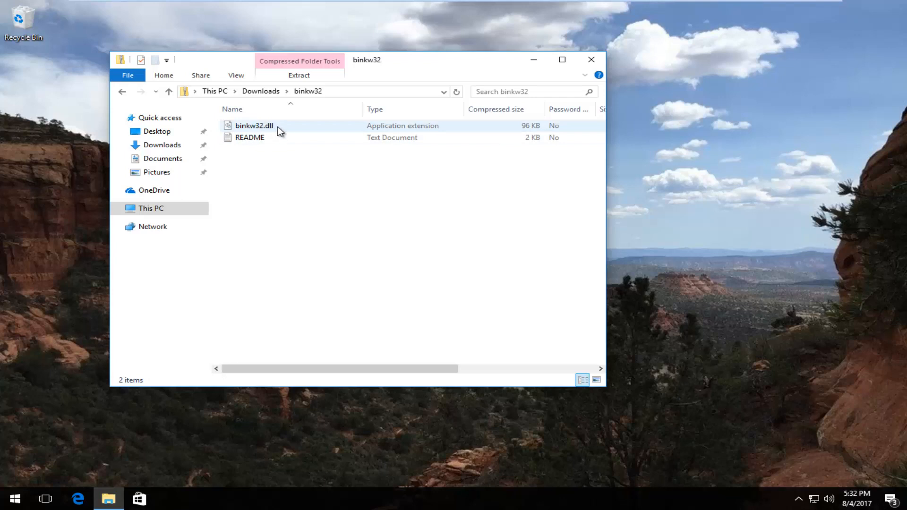
pyautogui.moveTo(208, 197)
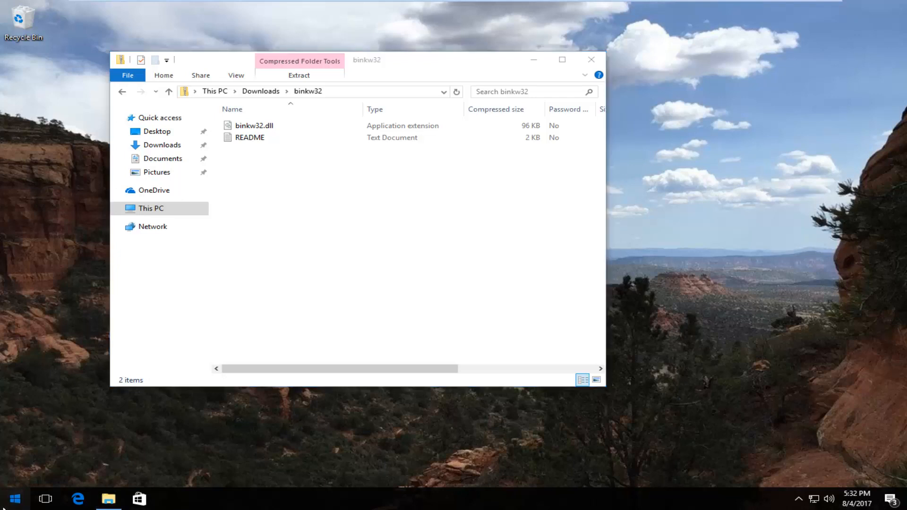
pyautogui.click(14, 499)
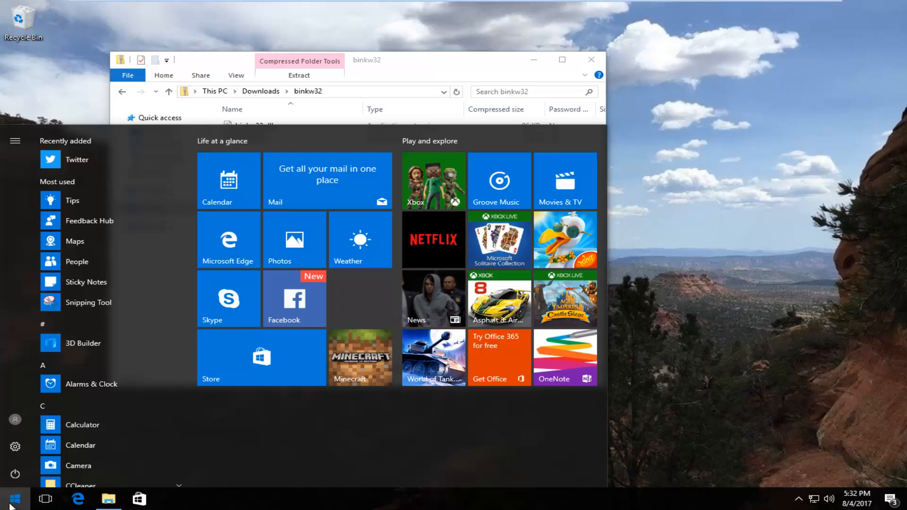
# - Search the Start menu for "file explorer" to find the File Explorer app
pyautogui.write('file exp')
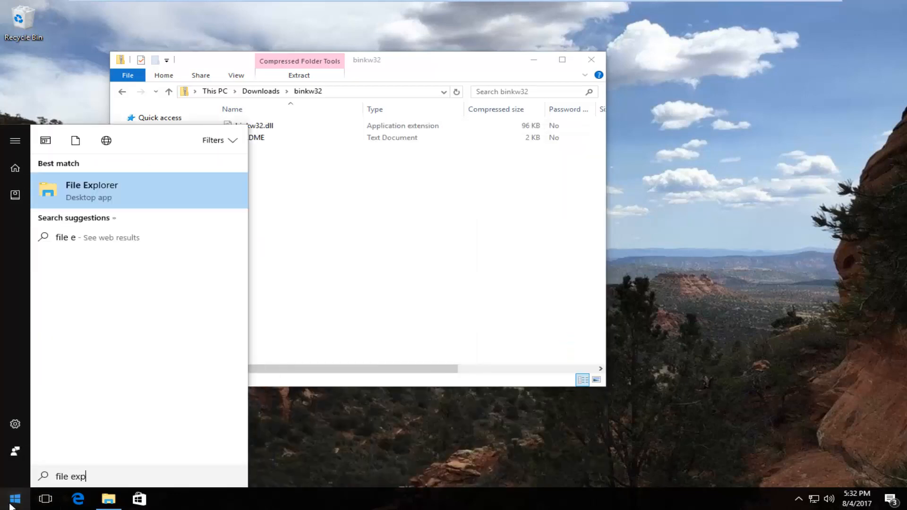
pyautogui.write('lorer')
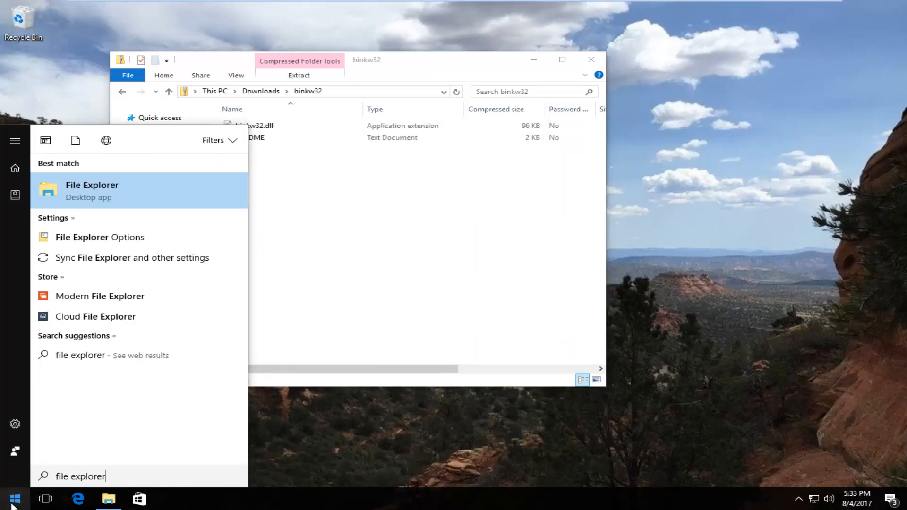
pyautogui.moveTo(81, 190)
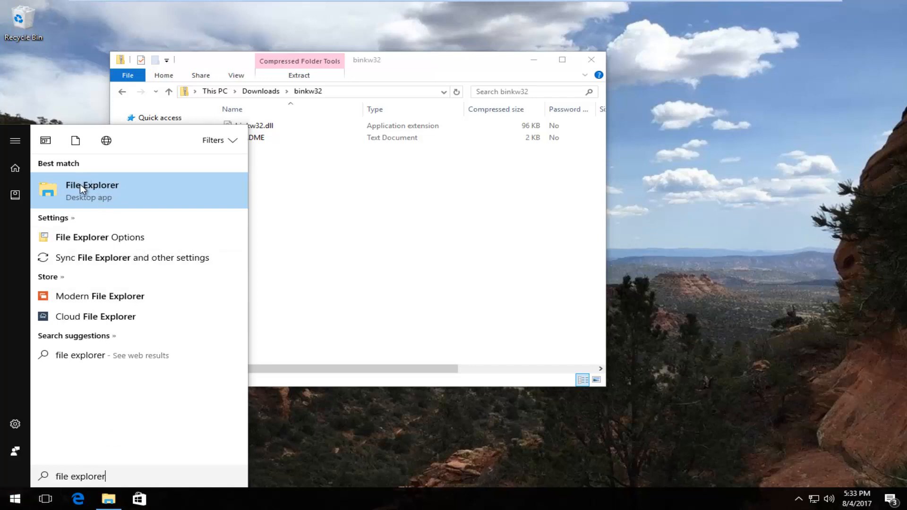
# - Launch a second File Explorer window and bring up its Folder Options from the View settings
pyautogui.click(91, 185)
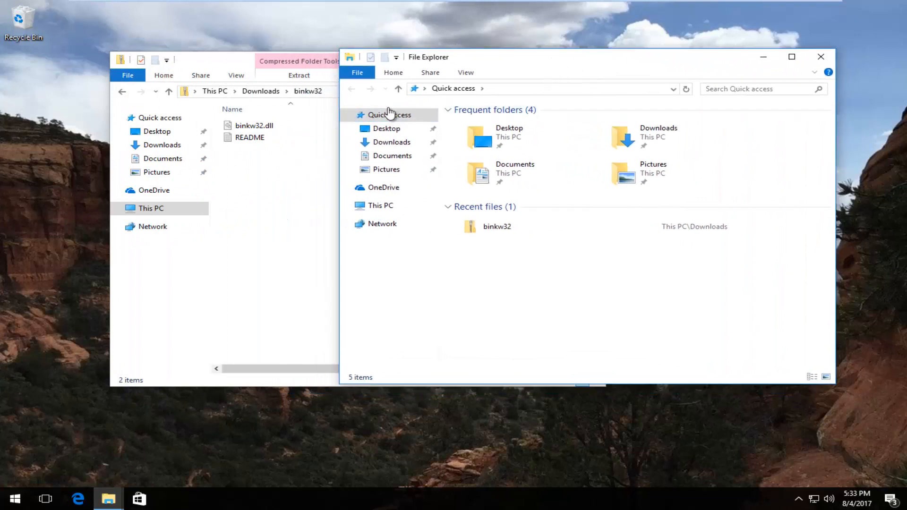
pyautogui.moveTo(467, 72)
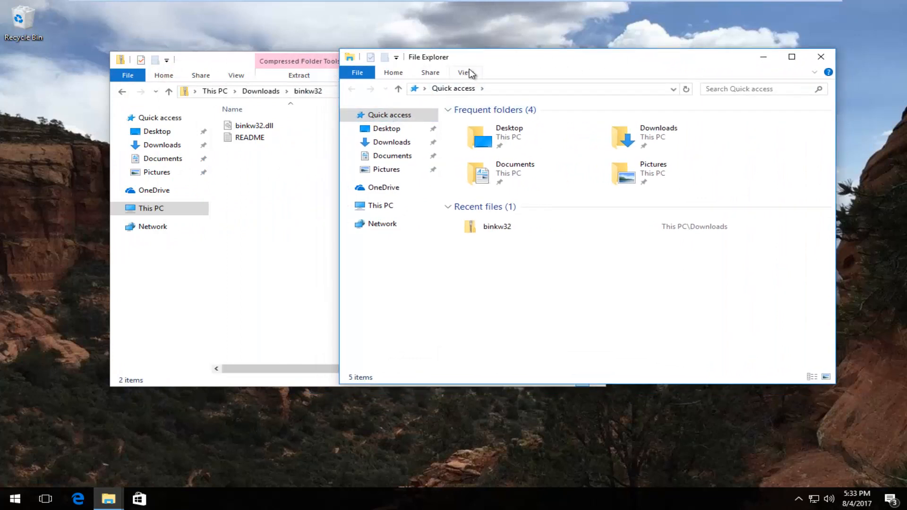
pyautogui.click(466, 73)
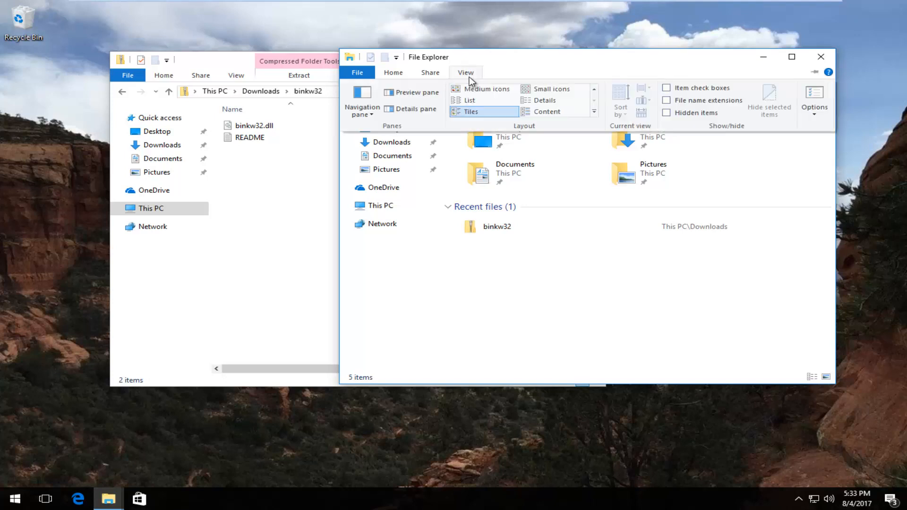
pyautogui.moveTo(831, 102)
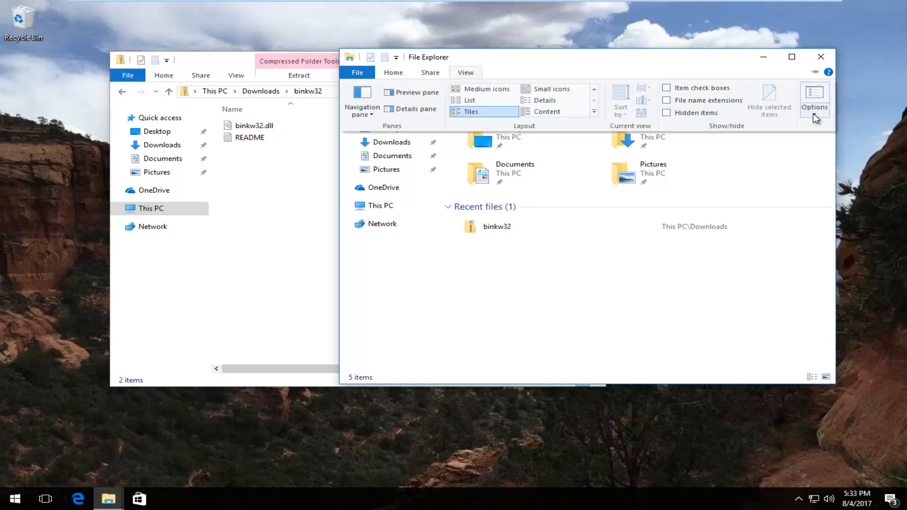
pyautogui.click(814, 101)
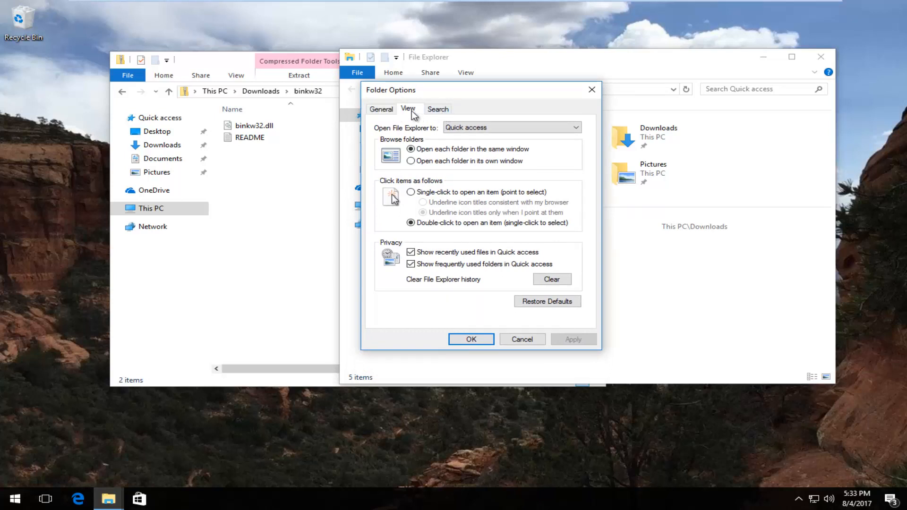
# - In Folder Options' View settings, choose 'Show hidden files, folders, and drives'
pyautogui.click(408, 109)
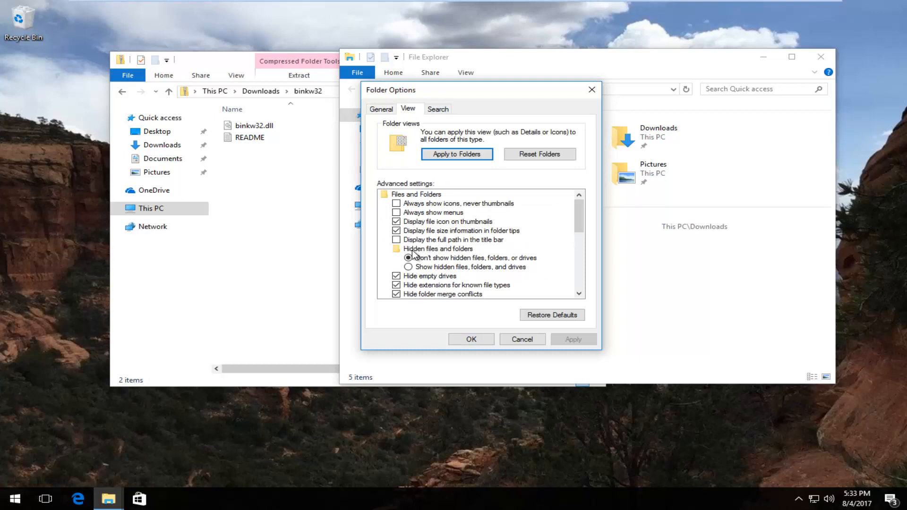
pyautogui.click(409, 257)
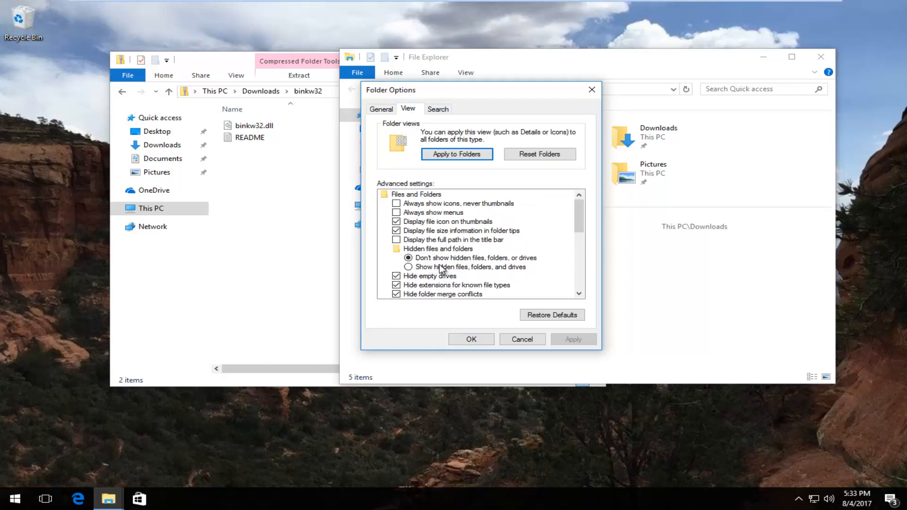
pyautogui.click(408, 266)
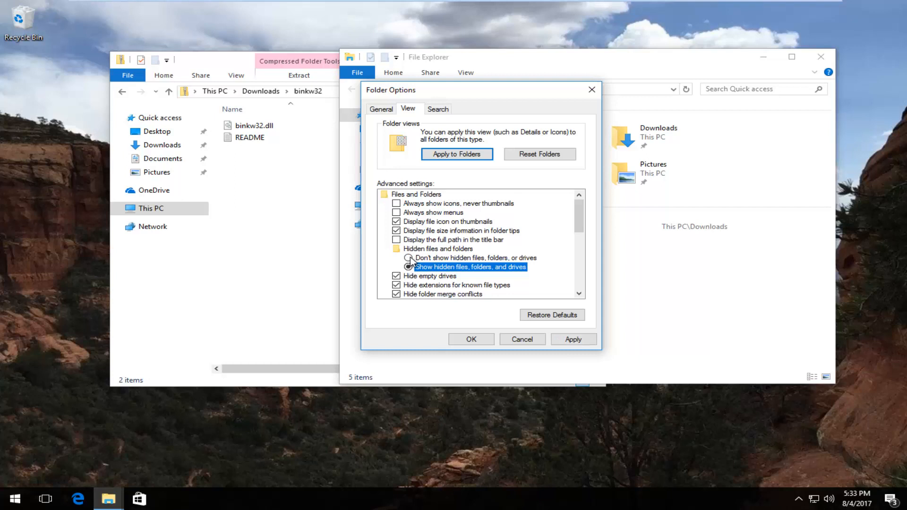
pyautogui.click(409, 266)
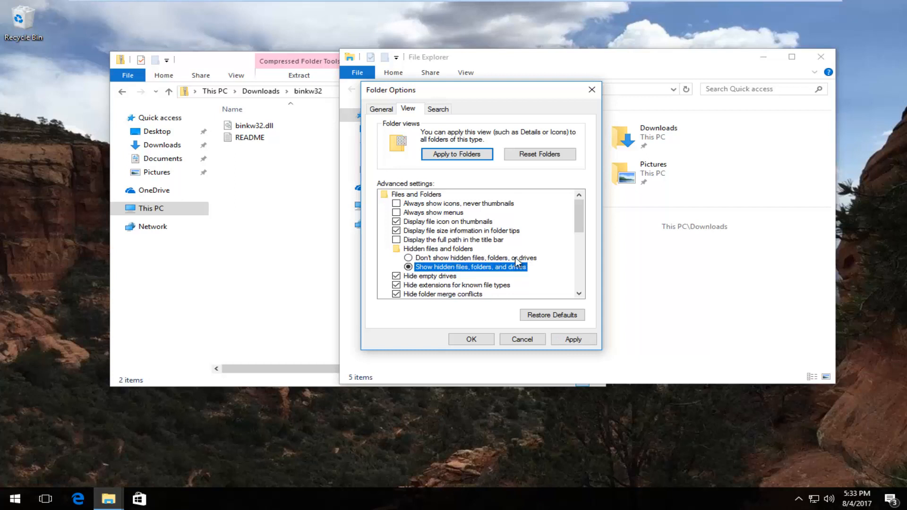
pyautogui.moveTo(458, 288)
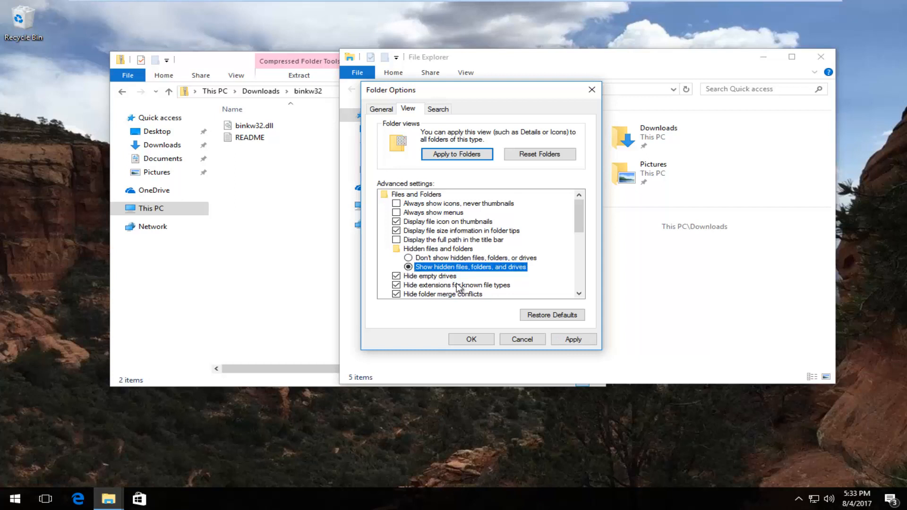
pyautogui.click(471, 339)
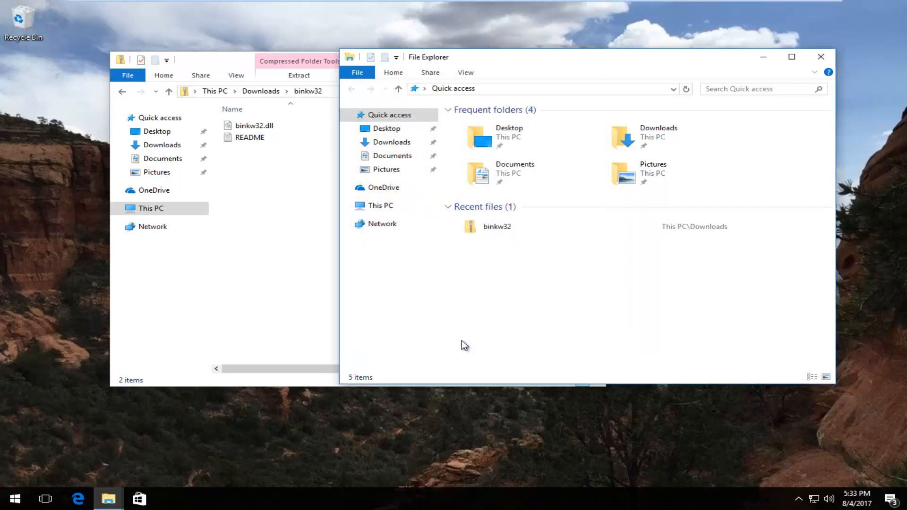
pyautogui.moveTo(442, 71)
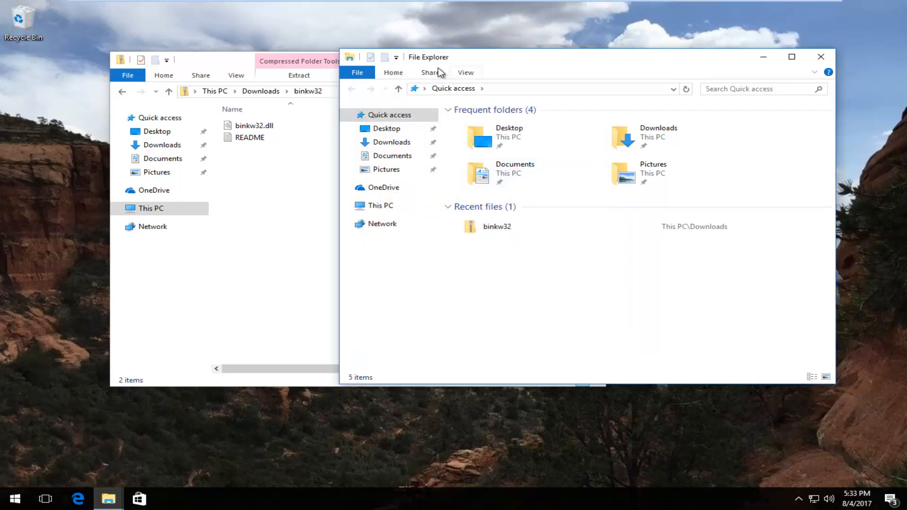
pyautogui.moveTo(532, 195)
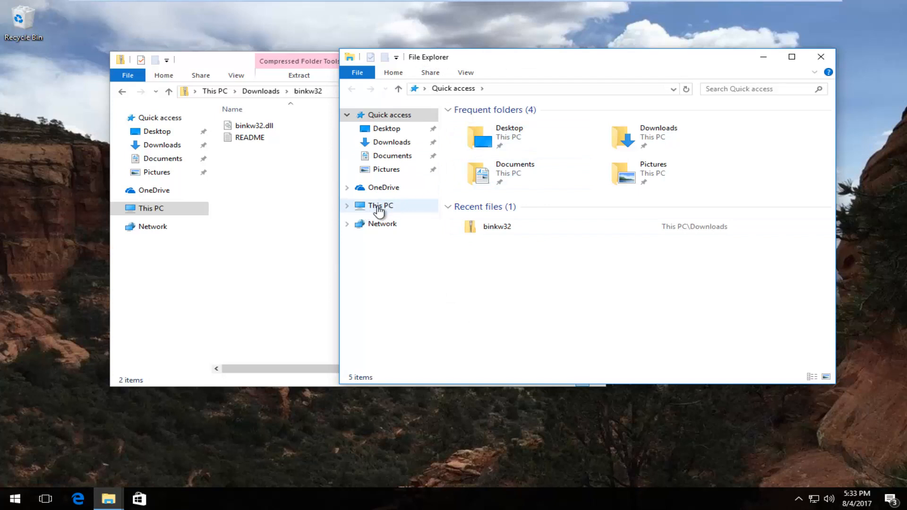
# - Navigate the second window through This PC > Local Disk (C:) > Windows into the System32 folder
pyautogui.click(380, 205)
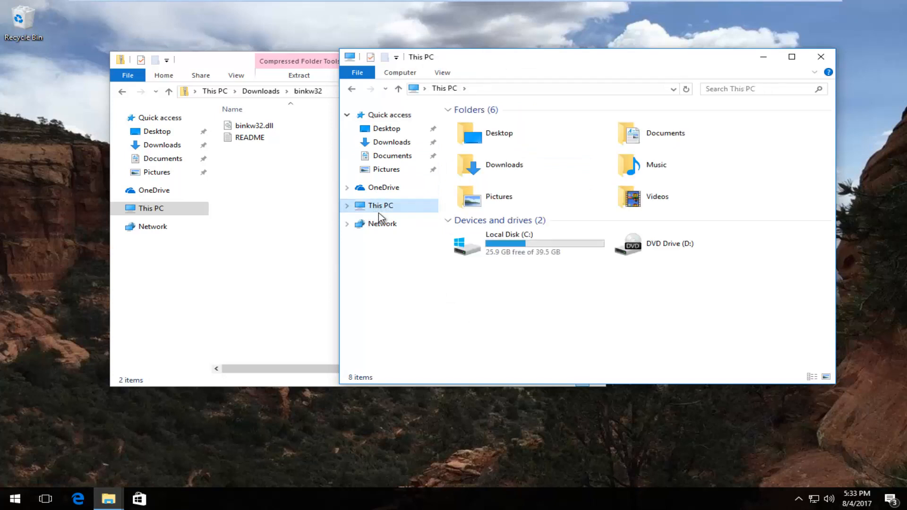
pyautogui.moveTo(501, 240)
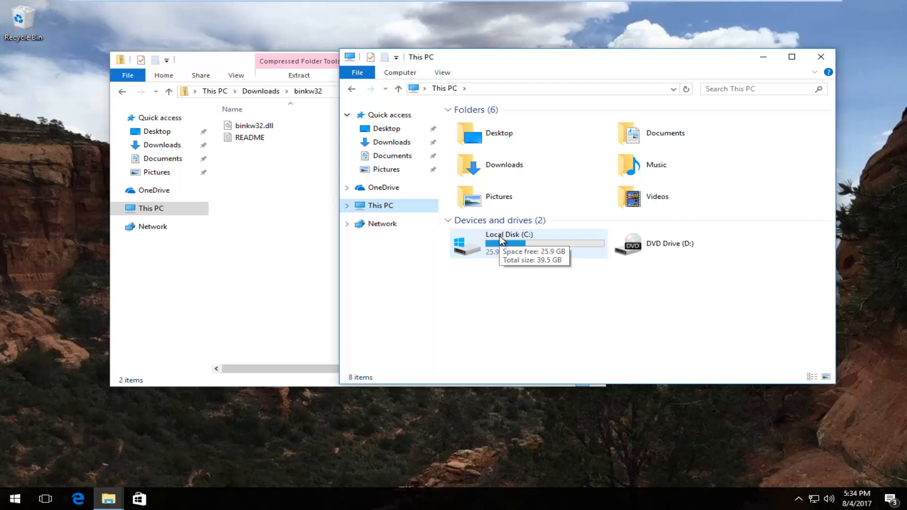
pyautogui.moveTo(571, 235)
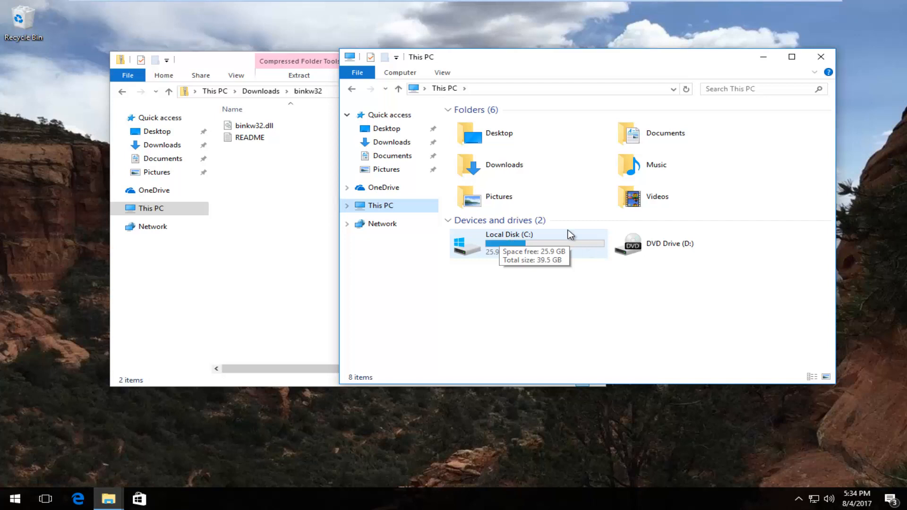
pyautogui.moveTo(516, 254)
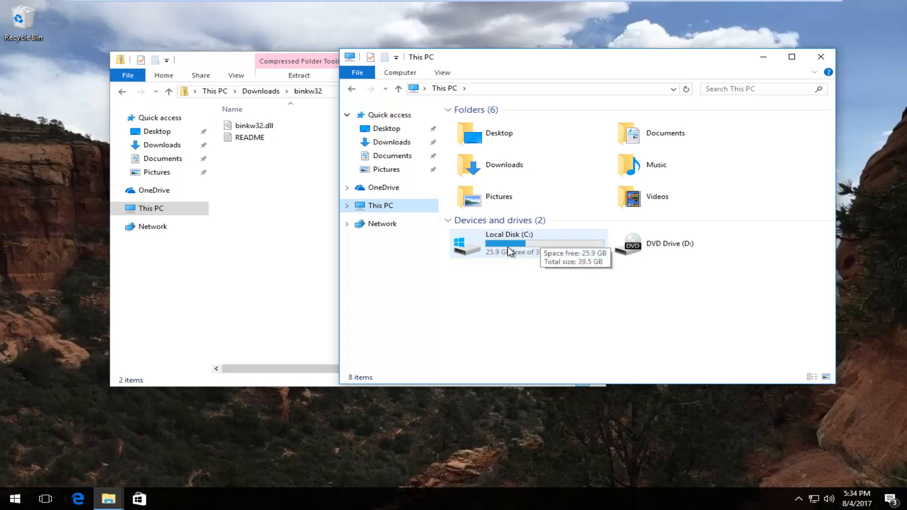
pyautogui.click(509, 243)
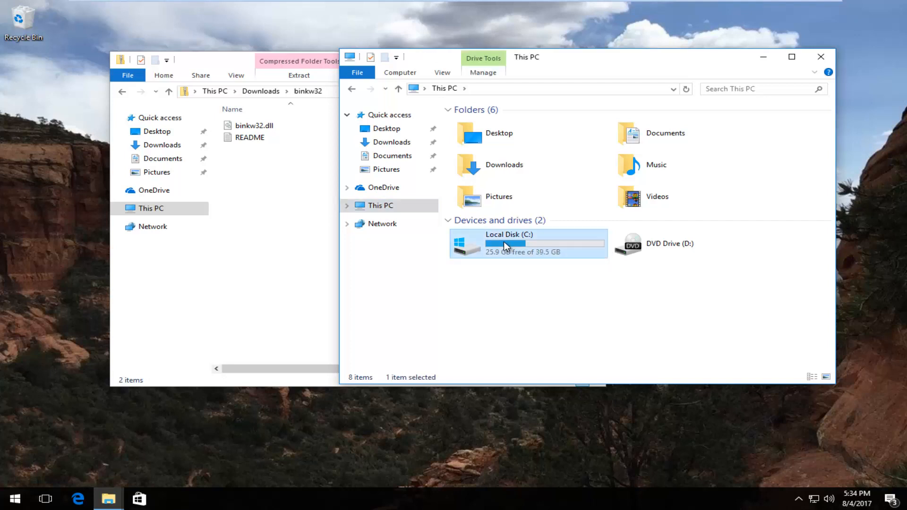
pyautogui.doubleClick(508, 243)
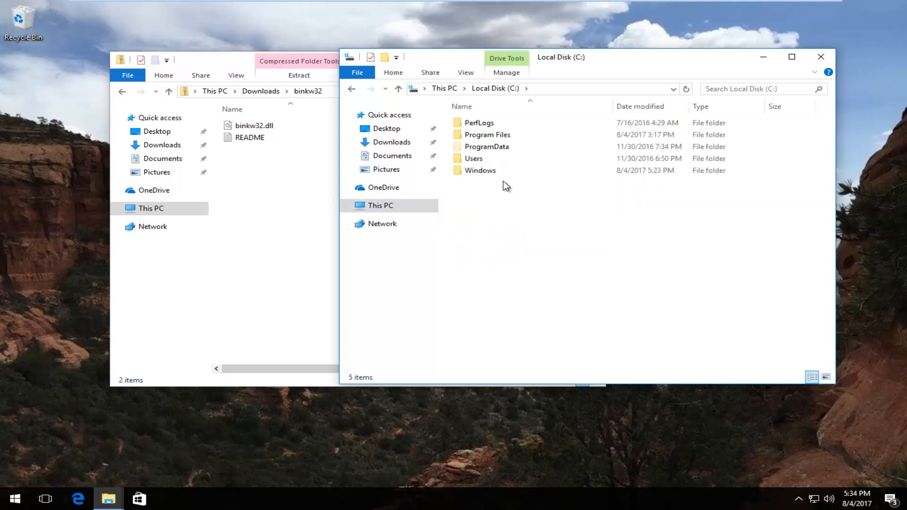
pyautogui.click(480, 170)
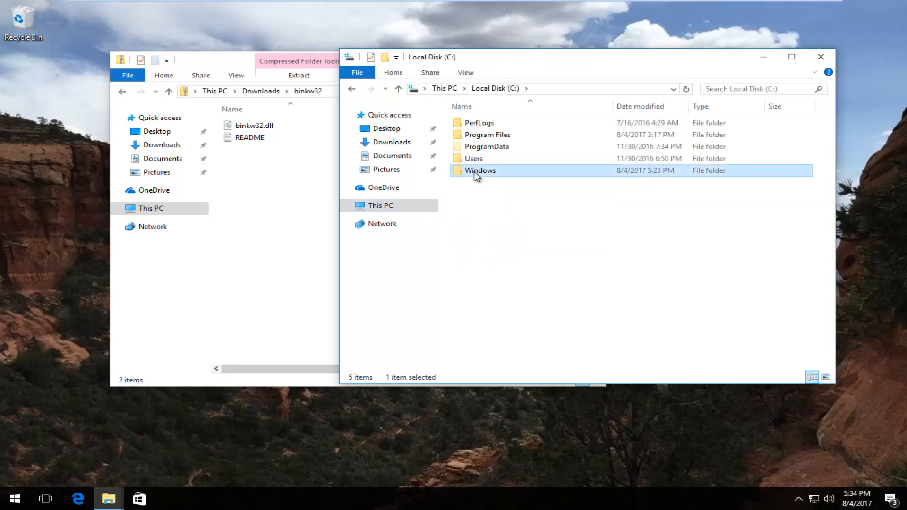
pyautogui.doubleClick(480, 170)
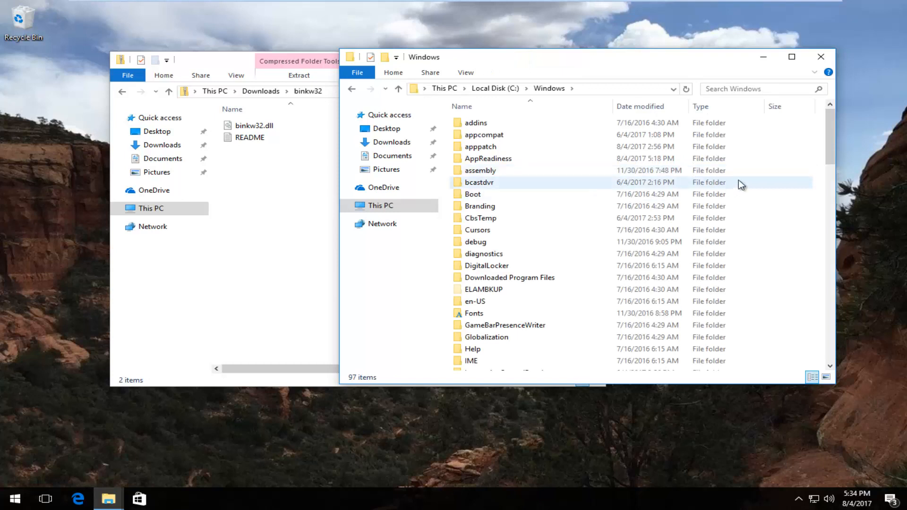
pyautogui.scroll(-3)
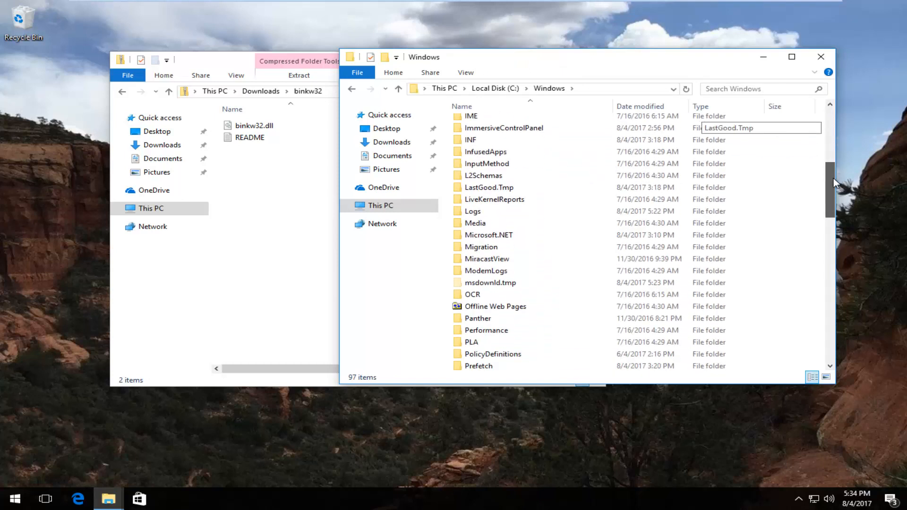
pyautogui.scroll(-3)
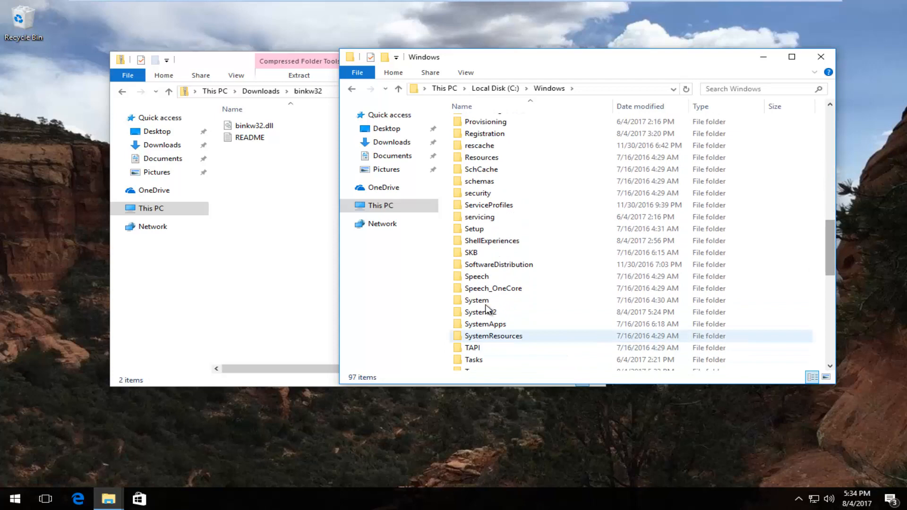
pyautogui.doubleClick(476, 311)
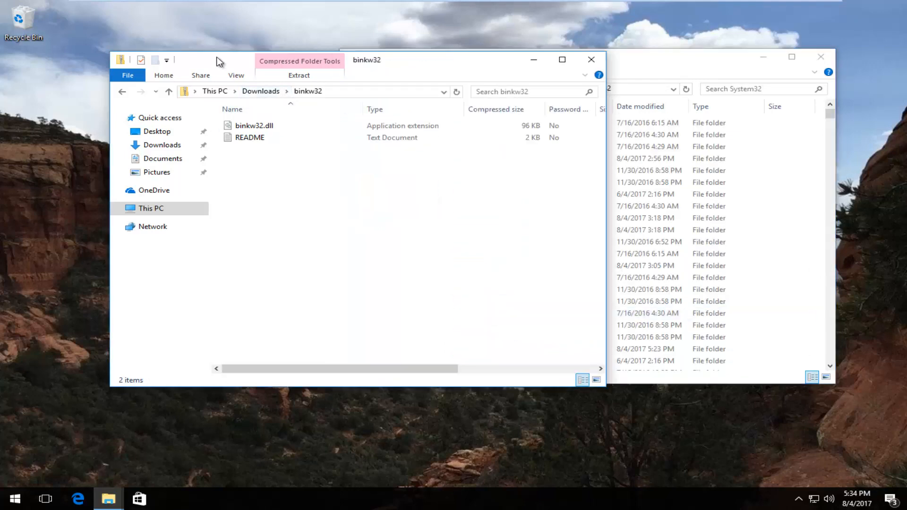
pyautogui.click(253, 125)
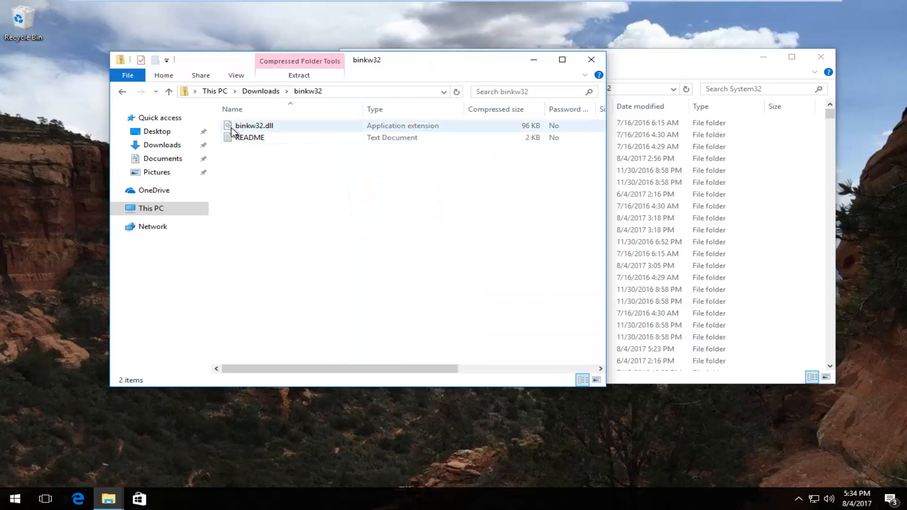
pyautogui.moveTo(261, 134)
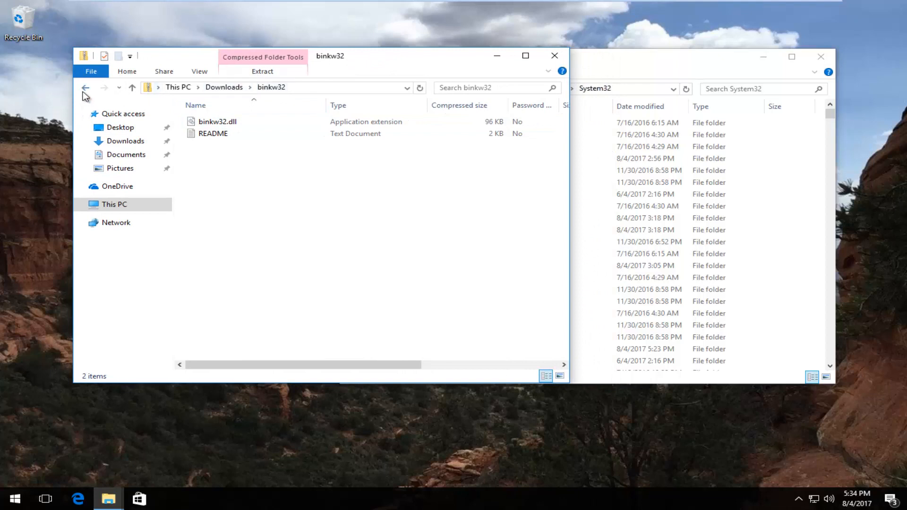
pyautogui.click(85, 87)
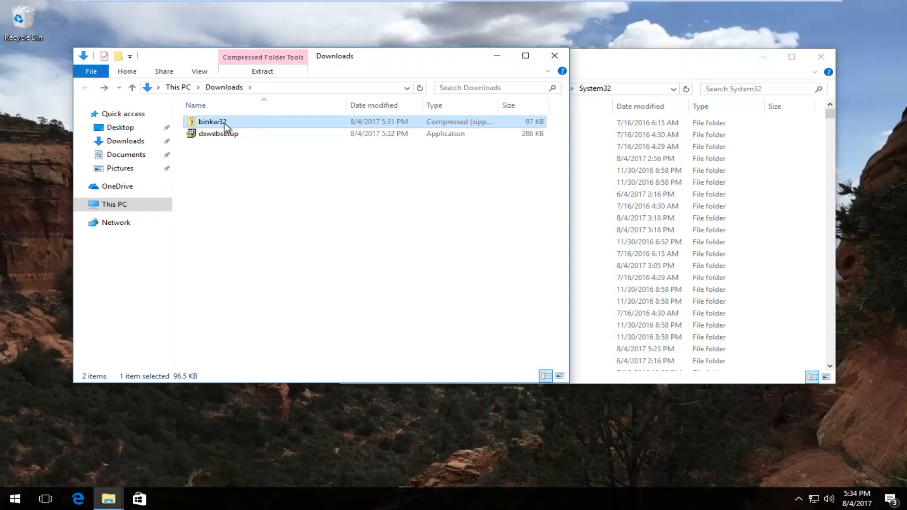
pyautogui.doubleClick(212, 122)
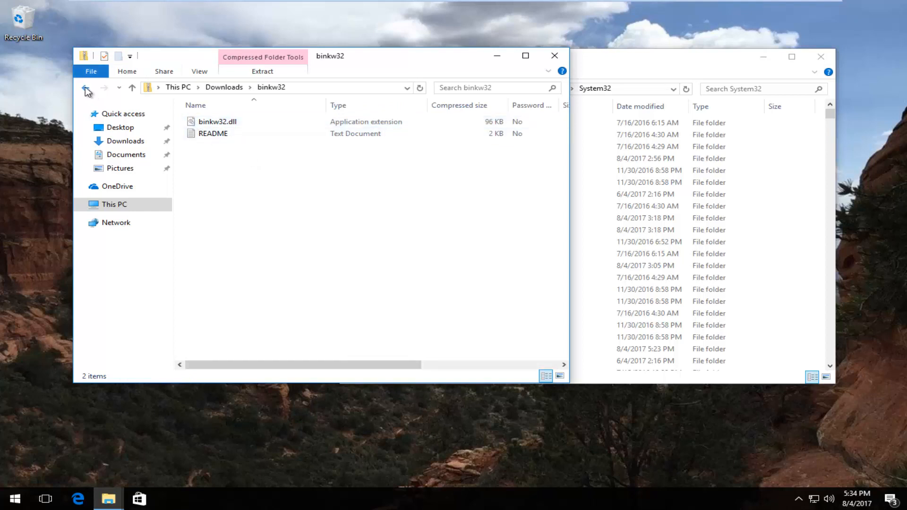
pyautogui.click(86, 87)
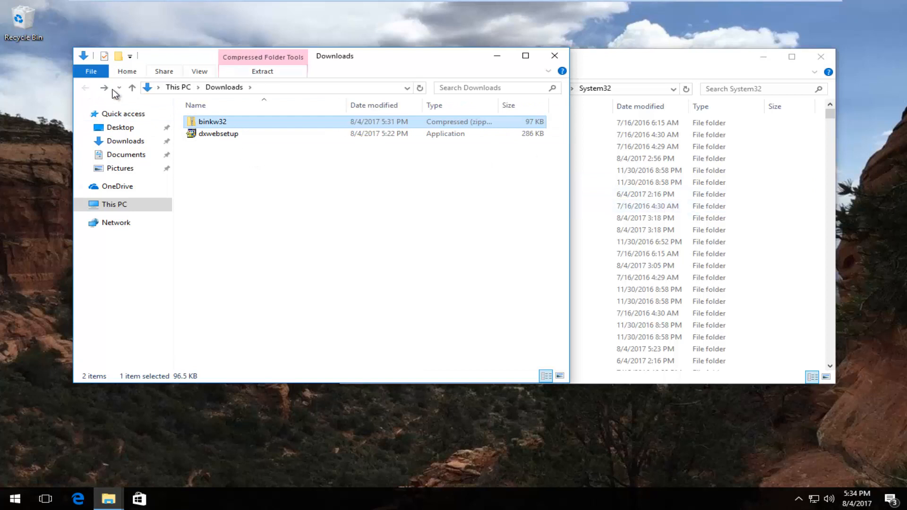
pyautogui.doubleClick(212, 122)
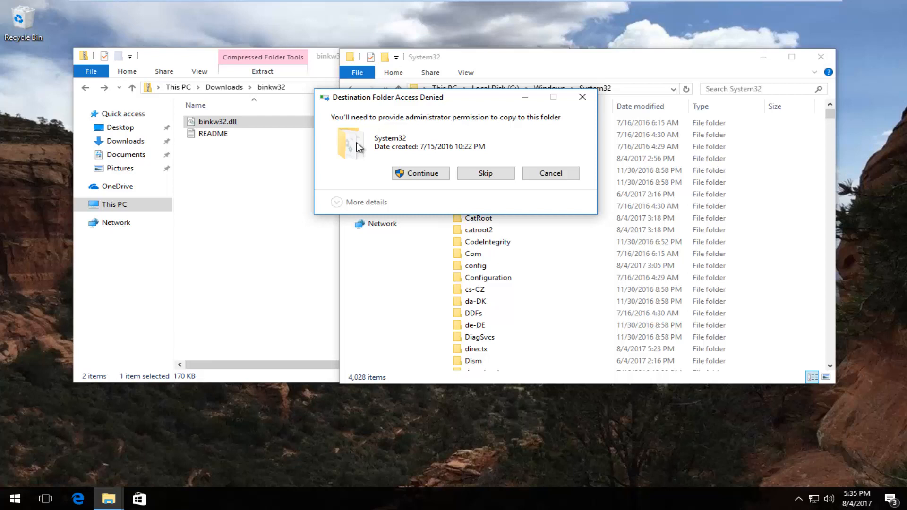
# - Grant administrator permission so binkw32.dll copies into System32, then close the System32 window
pyautogui.click(420, 173)
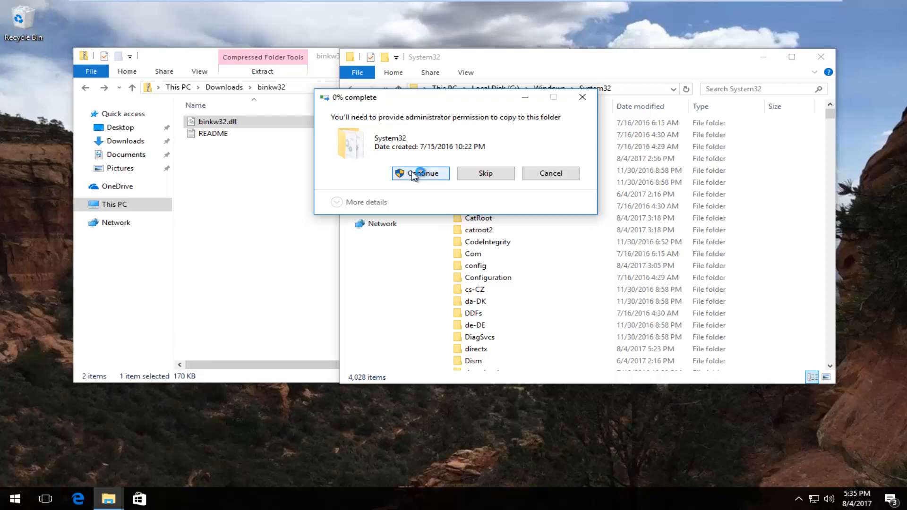
pyautogui.click(420, 173)
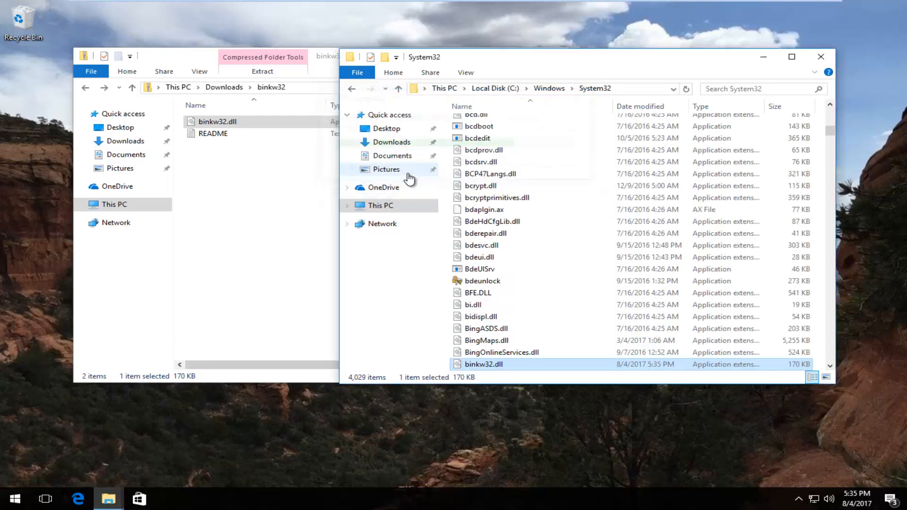
pyautogui.moveTo(480, 352)
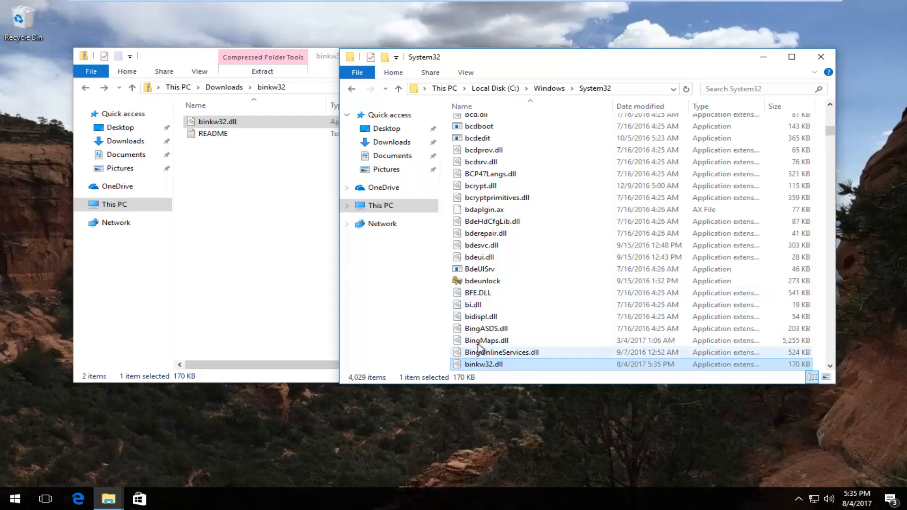
pyautogui.click(820, 57)
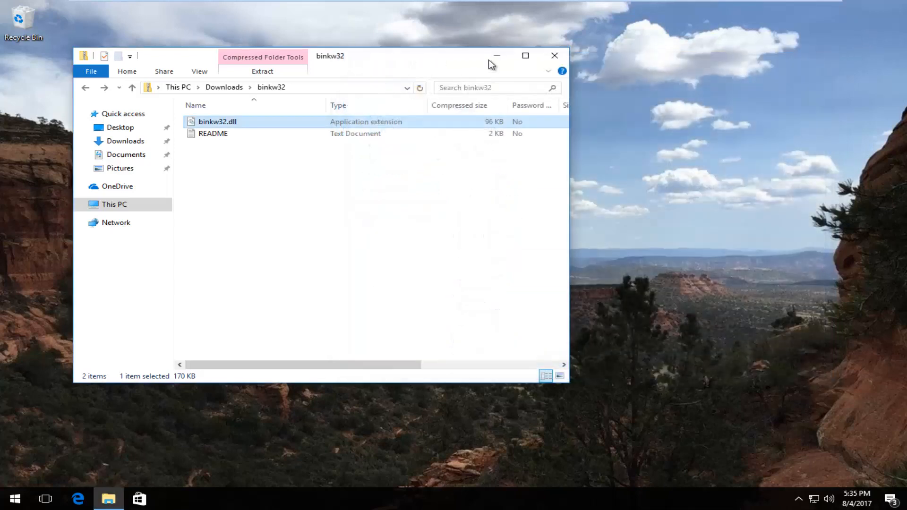